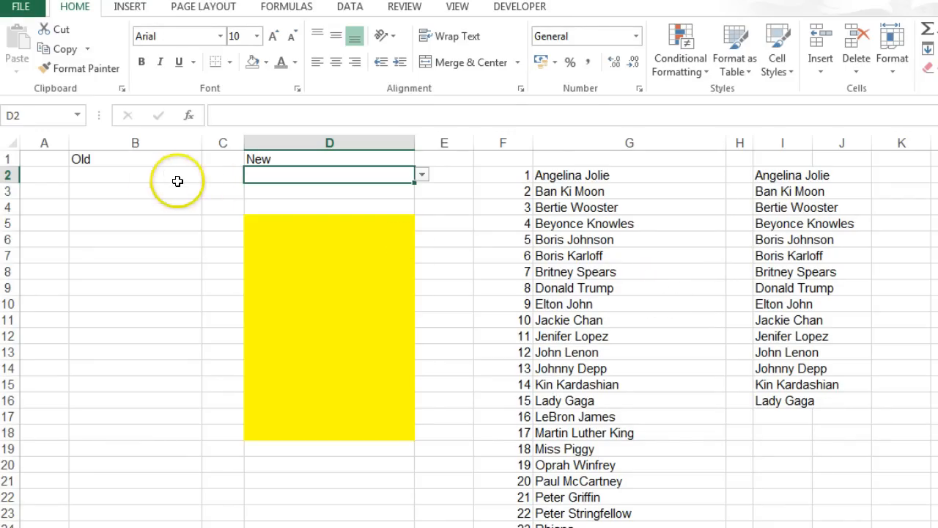
- Compare B2's full name list with D2's suggestions after searching tiger
left_click(209, 174)
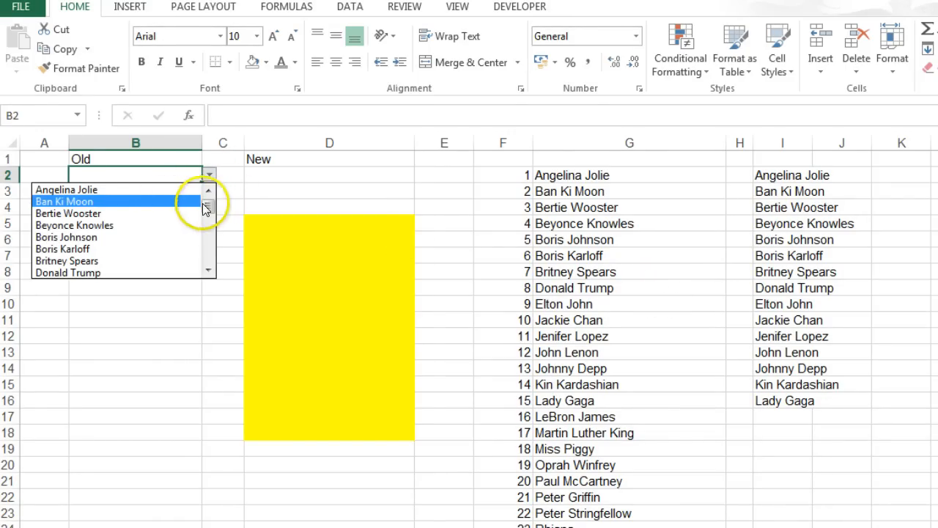
scroll("up", 3)
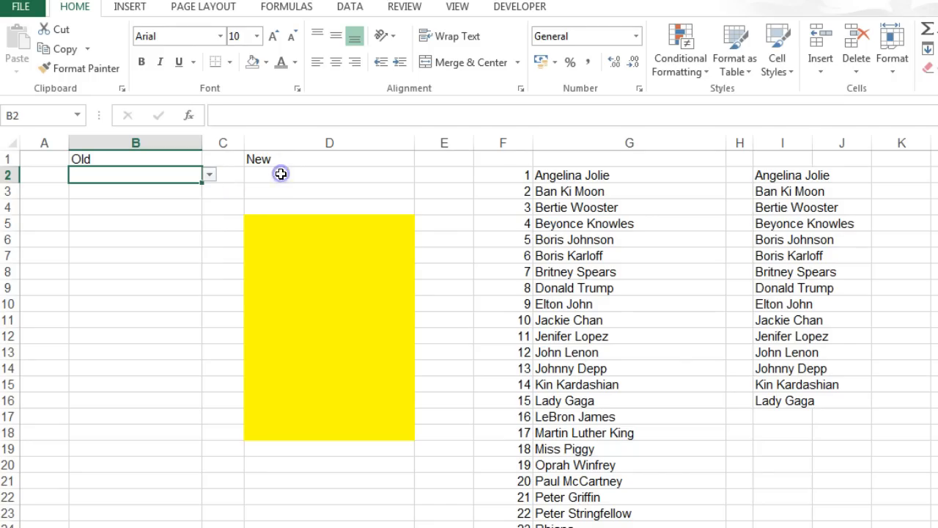
left_click(329, 174)
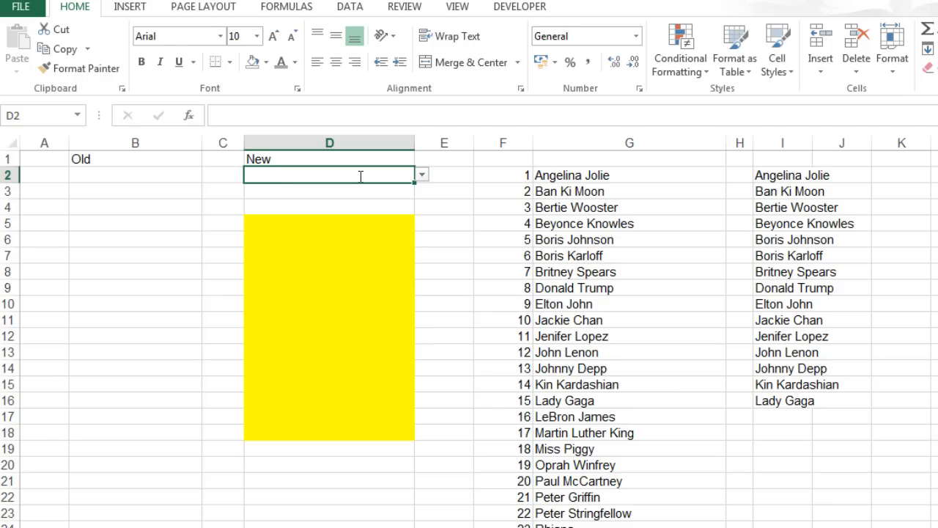
type("tiger")
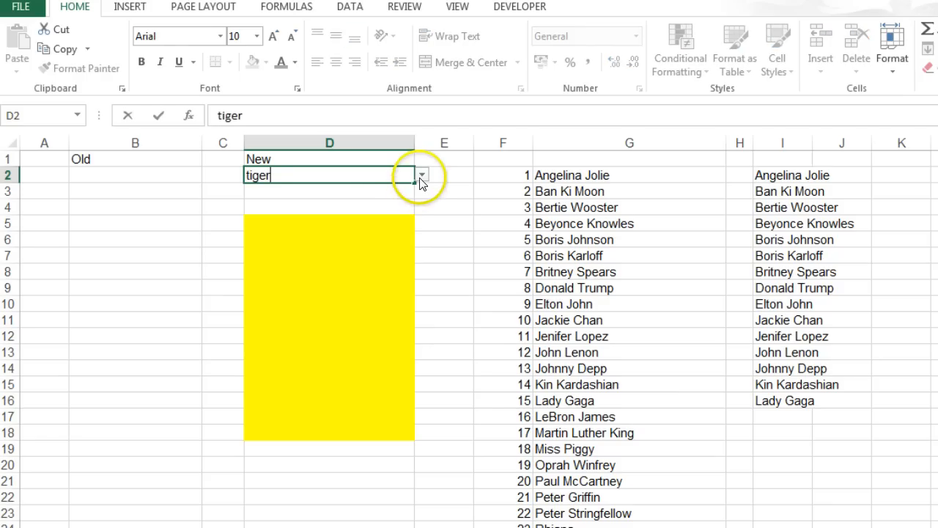
left_click(422, 174)
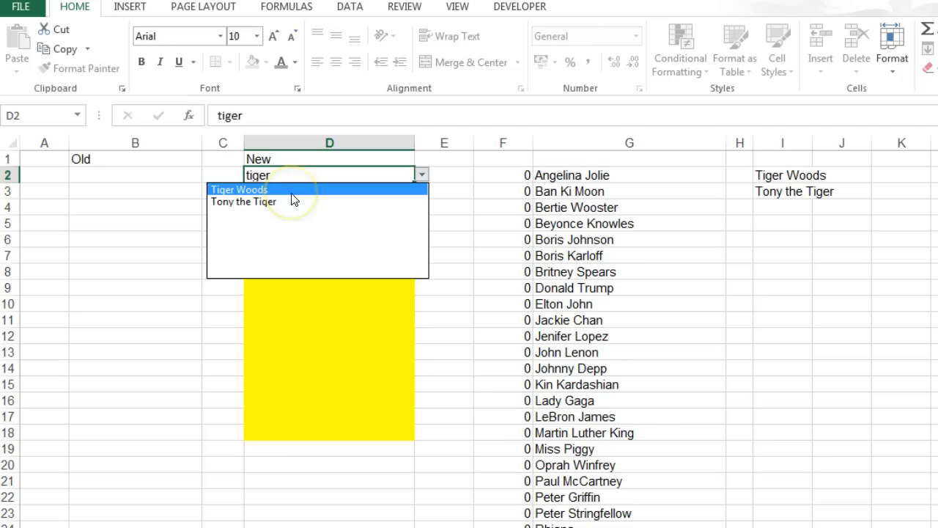
- Search john in D2 so its dropdown narrows to the four matching names
left_click(330, 175)
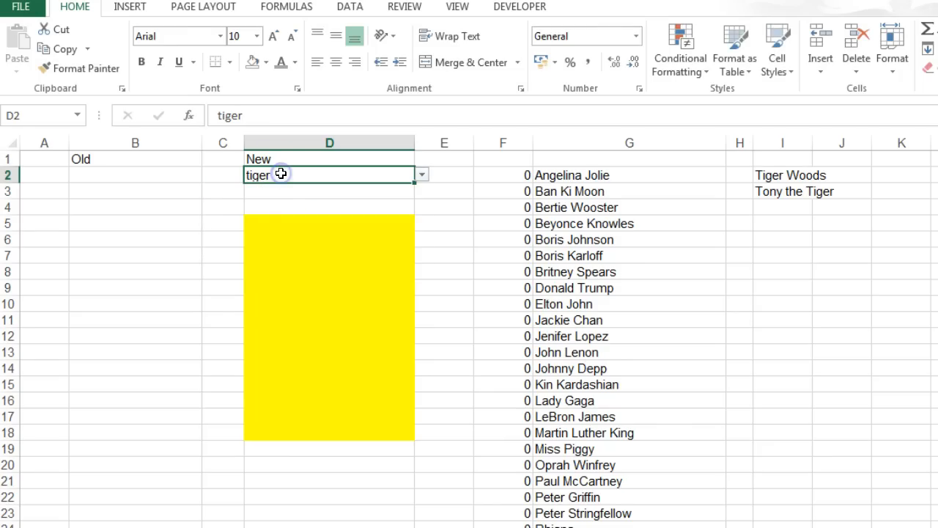
type("john")
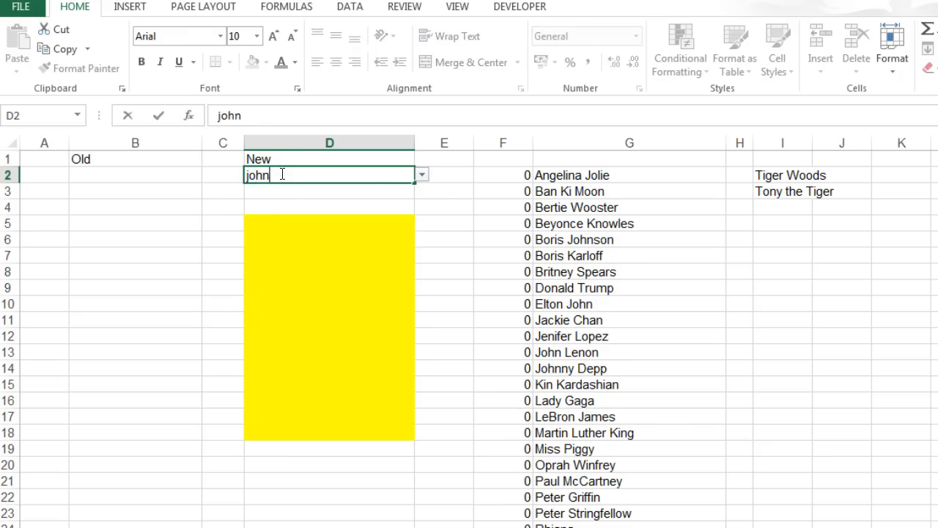
left_click(421, 174)
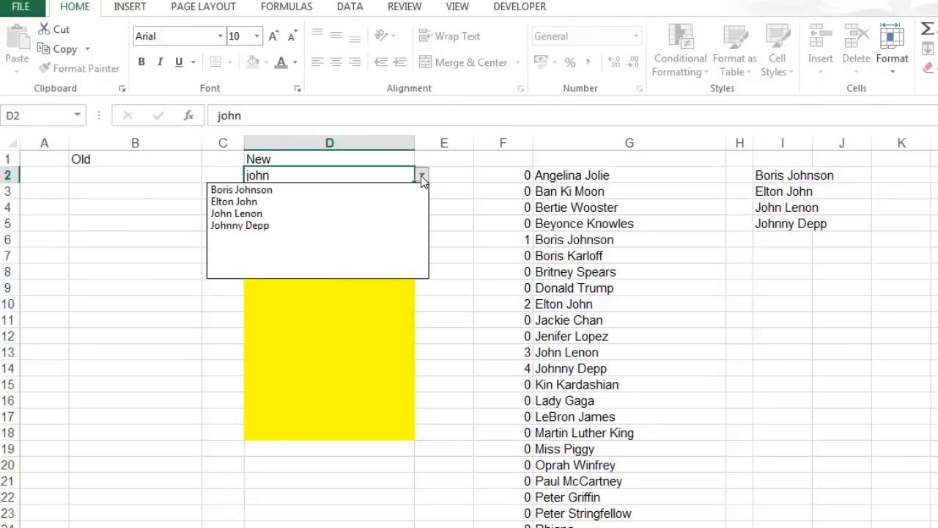
left_click(421, 175)
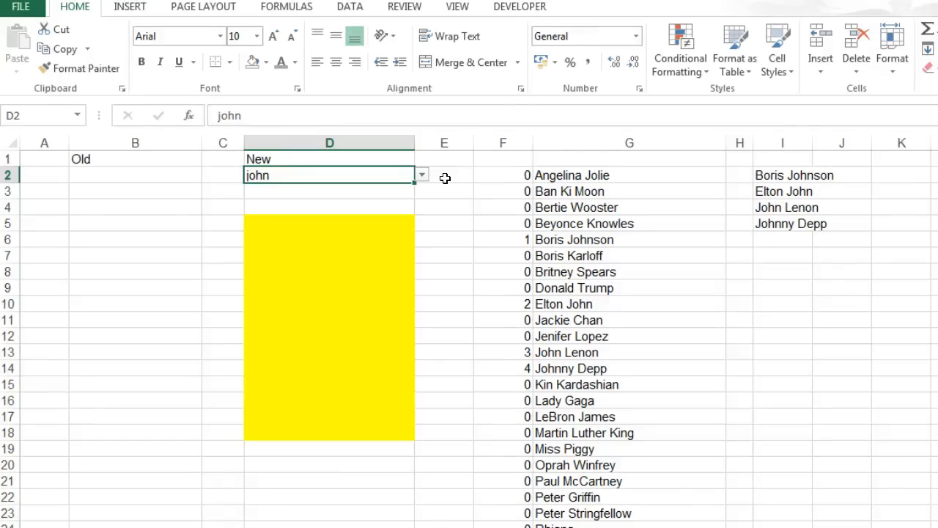
mouse_move(364, 216)
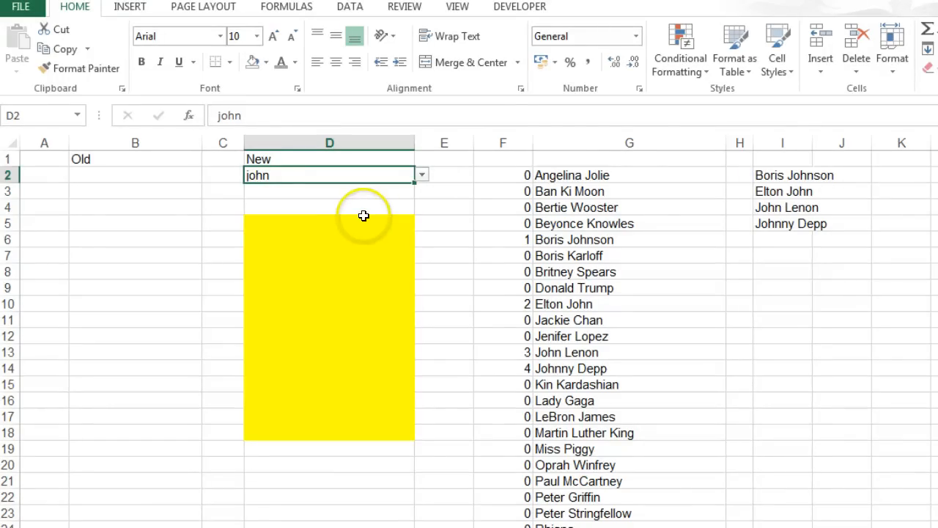
left_click_drag(364, 216, 366, 402)
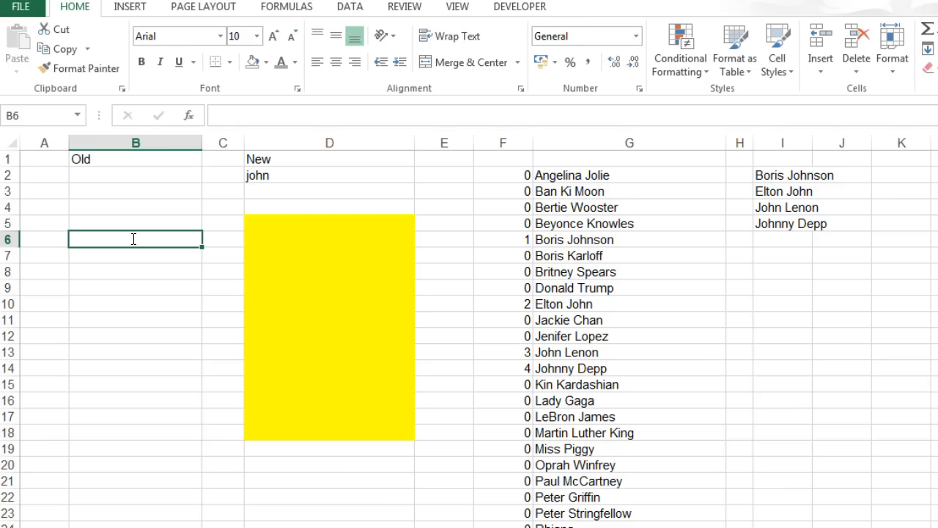
- Enter =CELL("address",B10) in B6 so it displays $B$10
type("=cell")
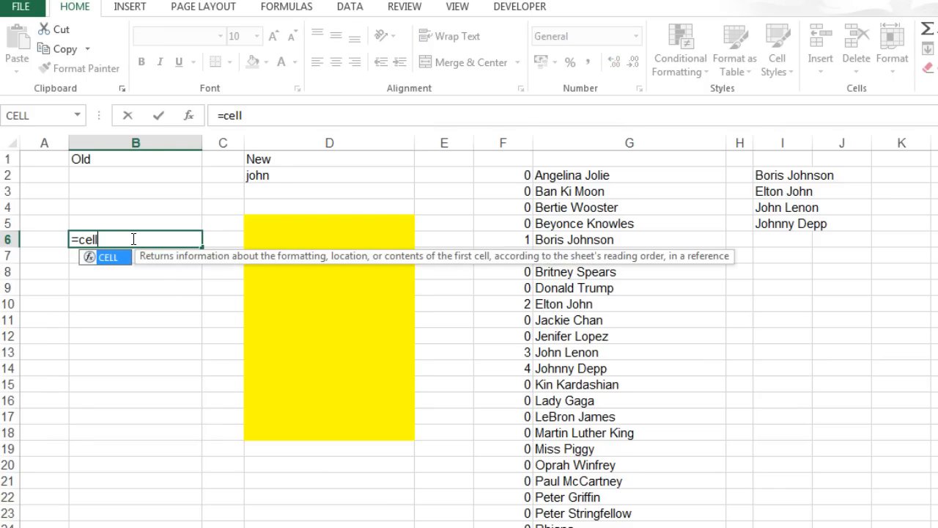
type("(\"address")
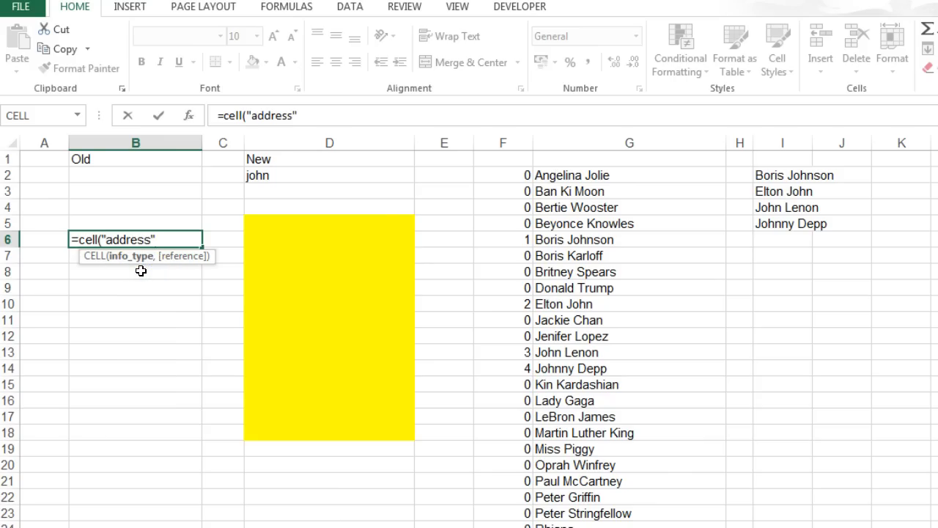
type(",")
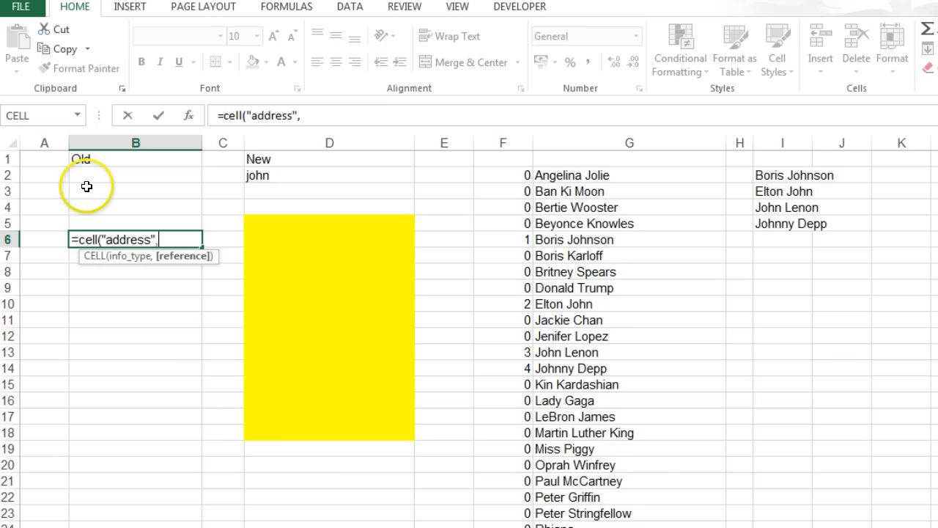
mouse_move(110, 301)
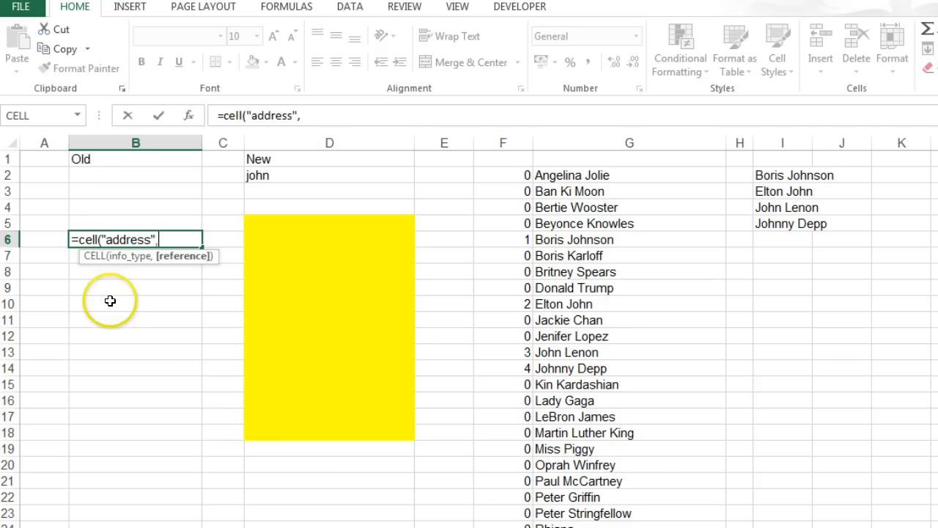
left_click(135, 303)
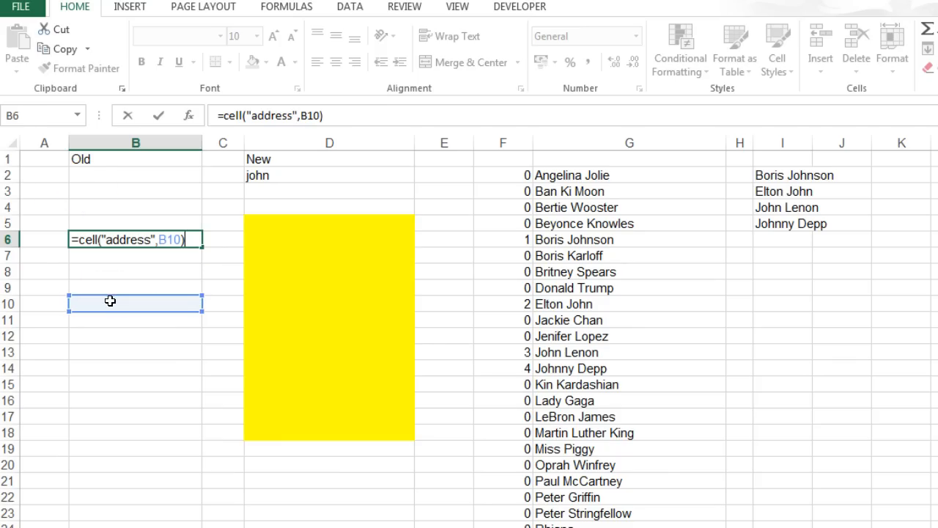
key("enter")
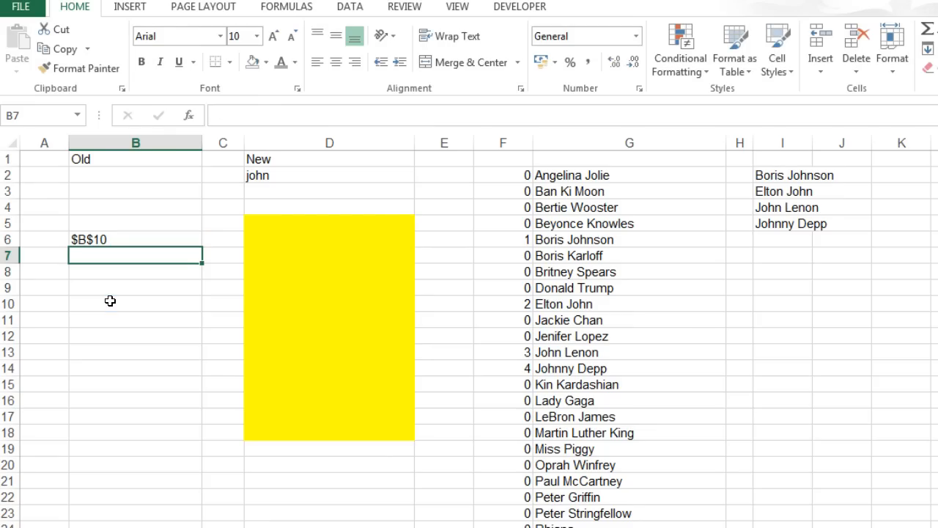
left_click(136, 239)
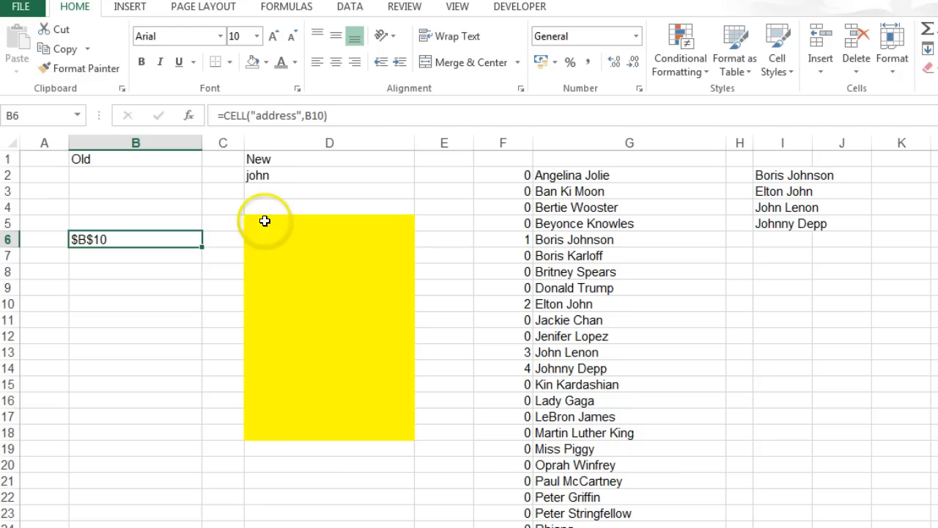
- Put hello in B10 and switch B6's CELL formula from address to contents
double_click(134, 239)
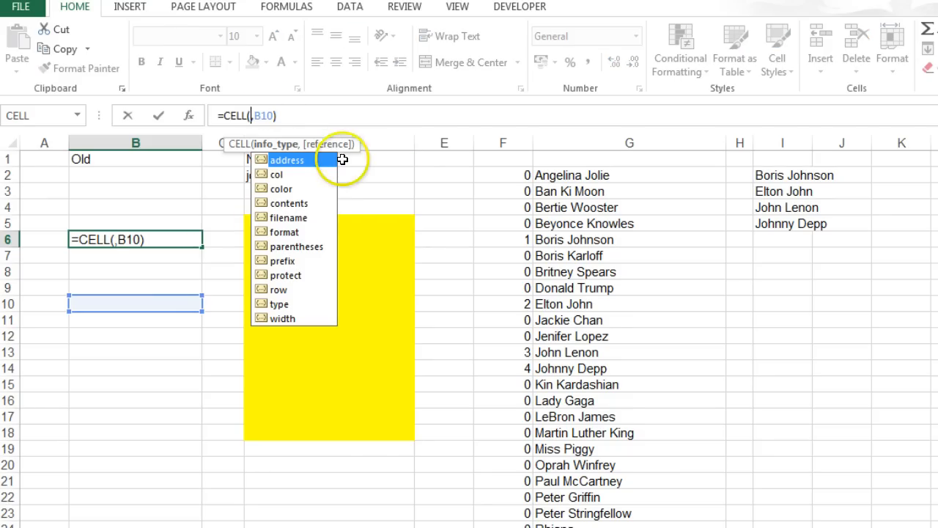
double_click(288, 203)
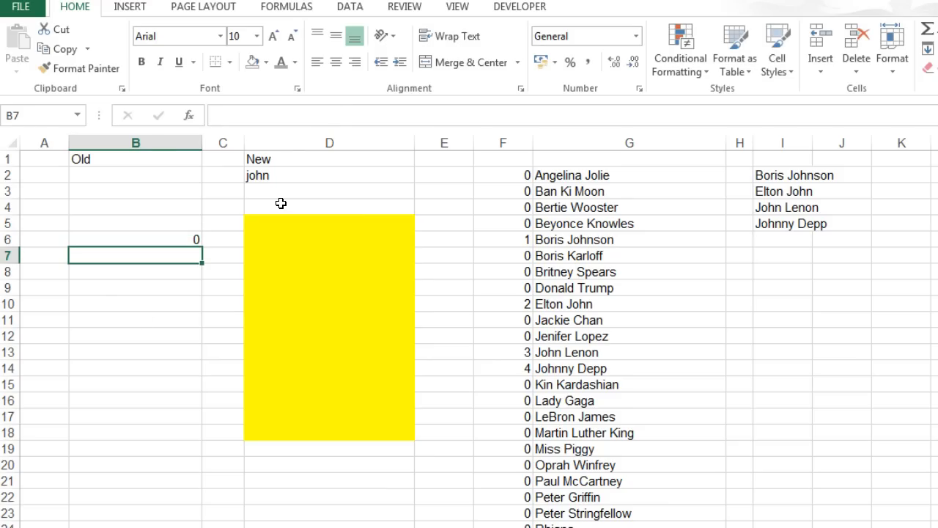
type("hello")
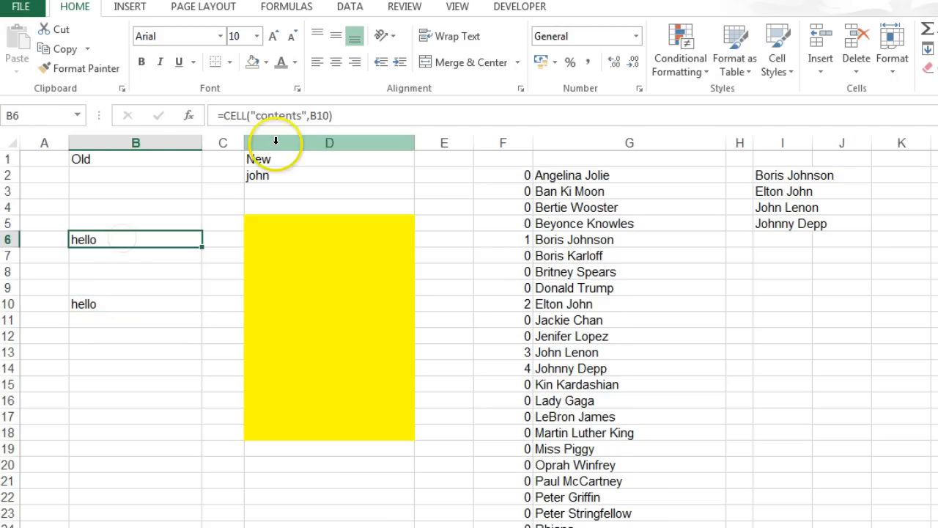
double_click(135, 240)
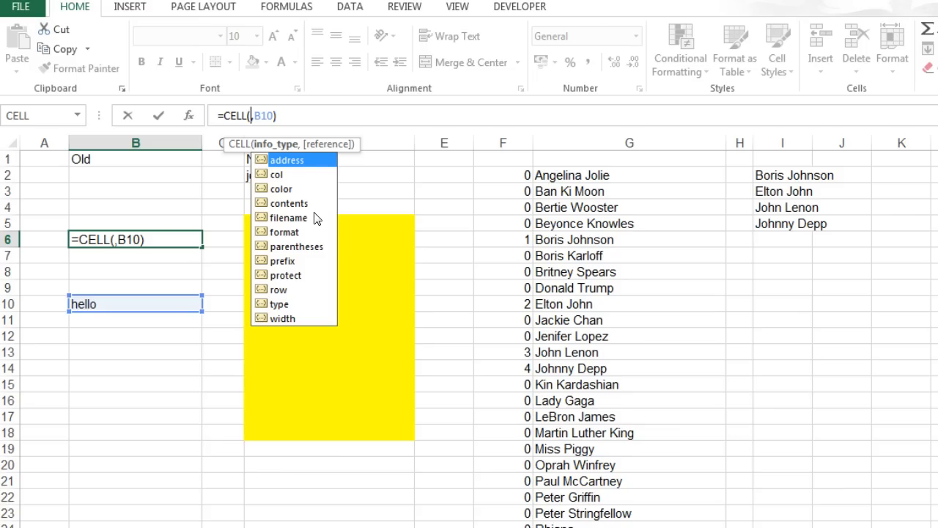
mouse_move(308, 213)
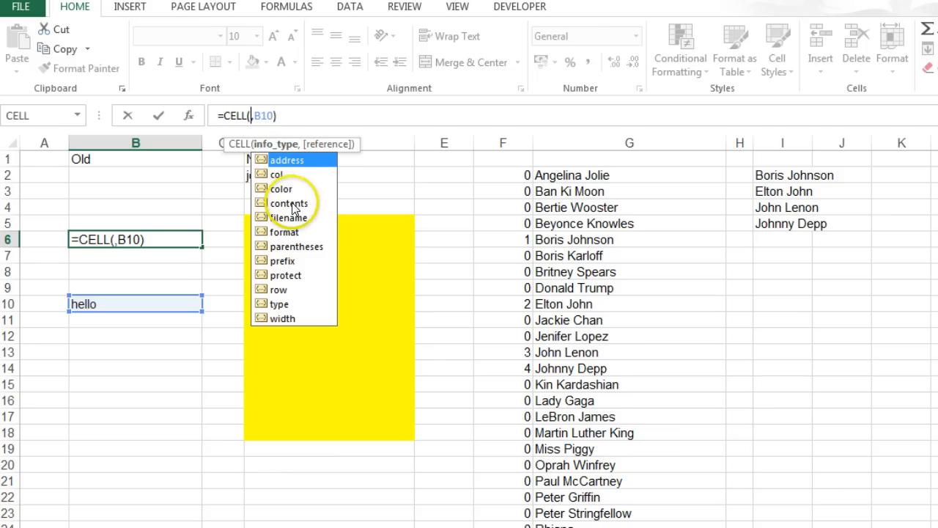
double_click(289, 203)
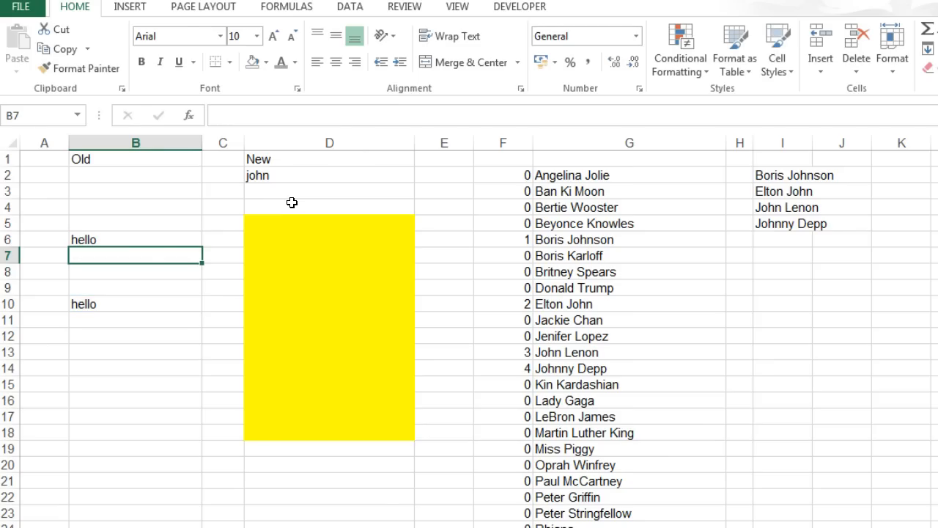
- Change B6 to =CELL("contents") and accept the circular reference warning, leaving 0
left_click(135, 240)
type("=CELL(\"contents\")")
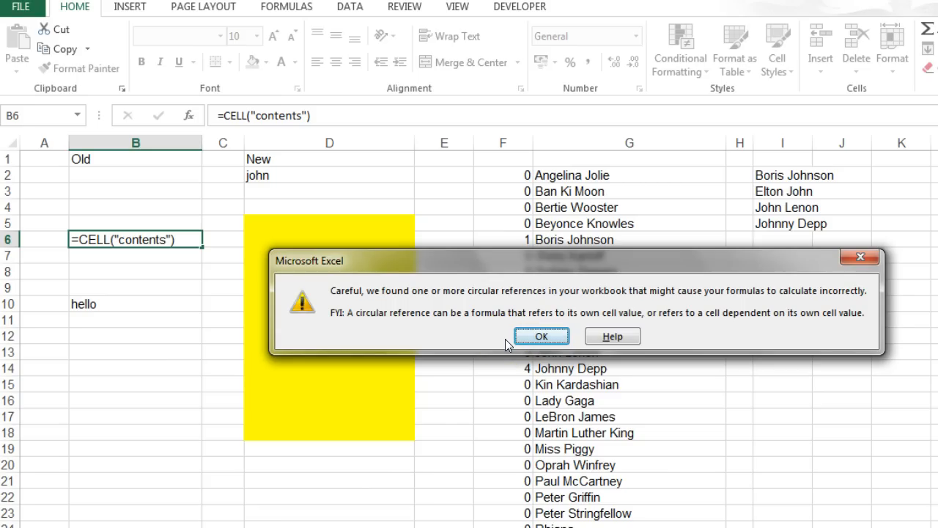
left_click(541, 336)
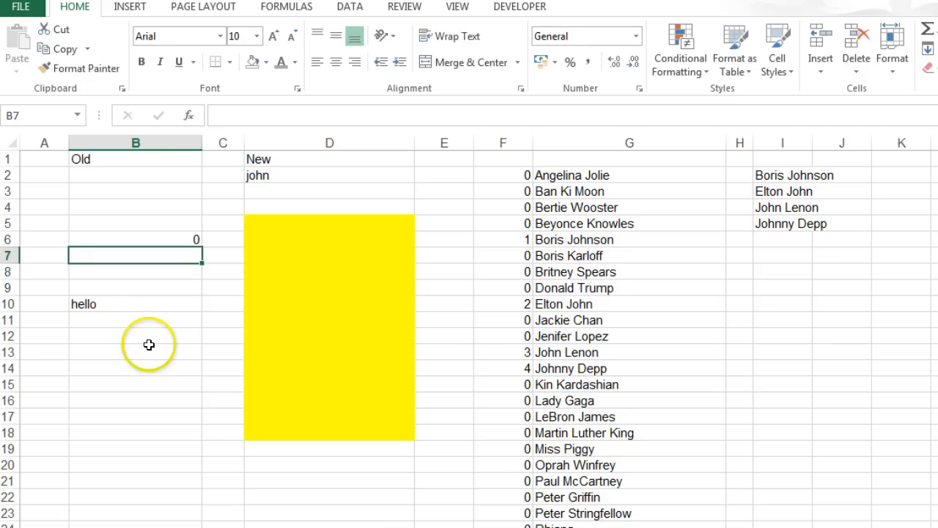
- Enter test values w, f and tiger so B6 echoes the latest, tiger
left_click(154, 286)
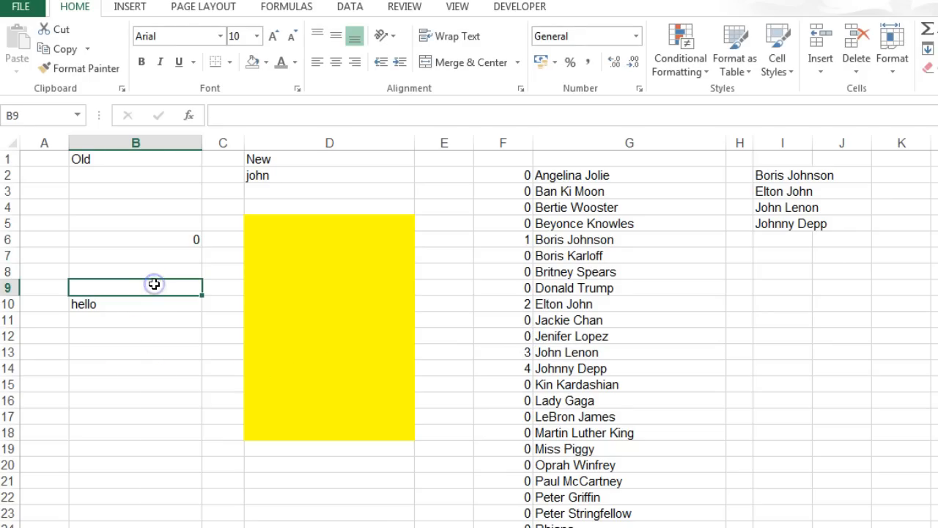
type("w")
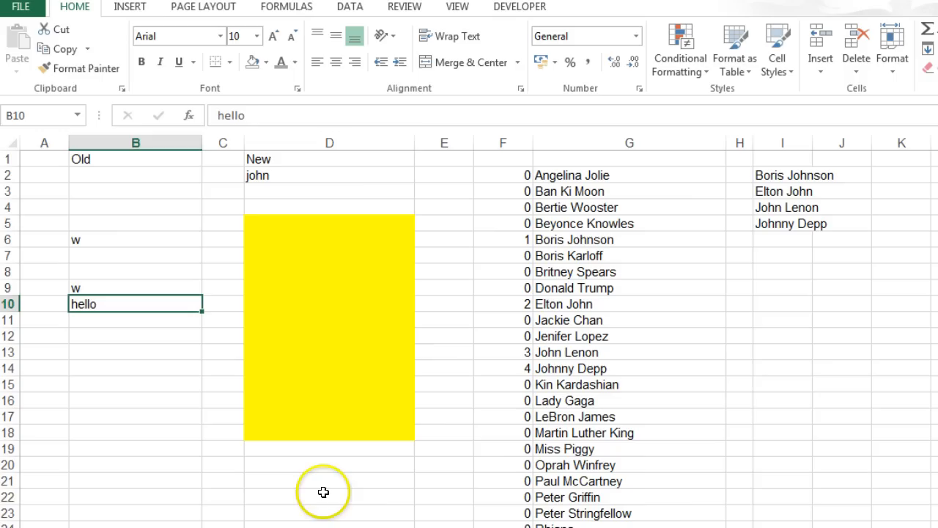
type("f")
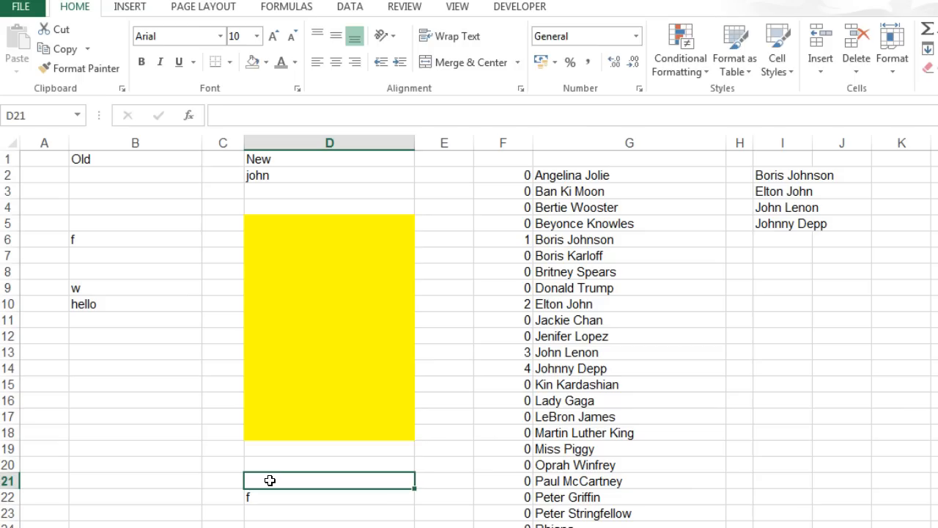
type("tiger")
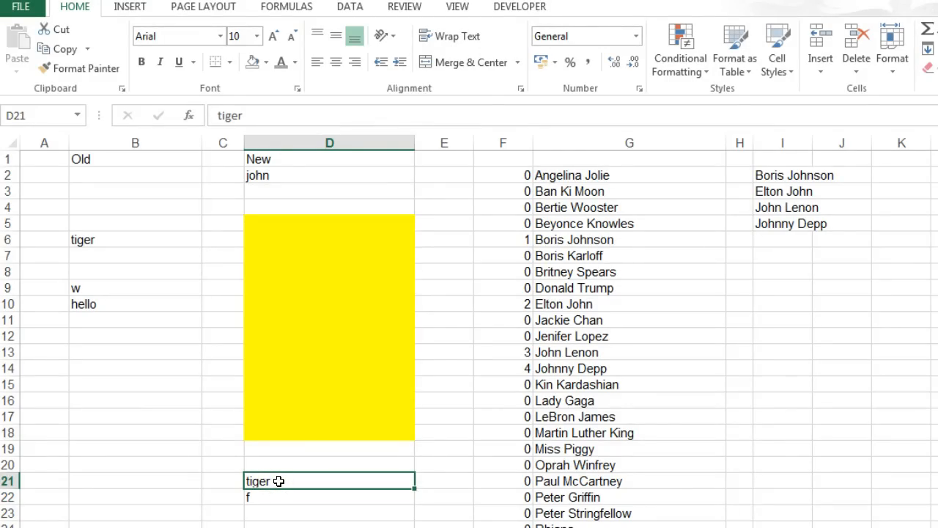
mouse_move(399, 306)
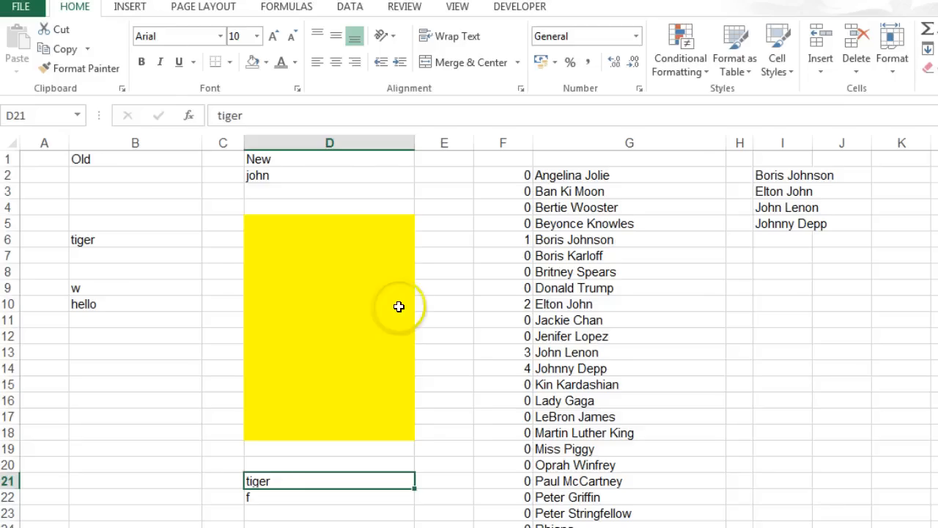
- Check F2's helper formula, then replace john in D2 with =CELL("contents")
left_click(329, 174)
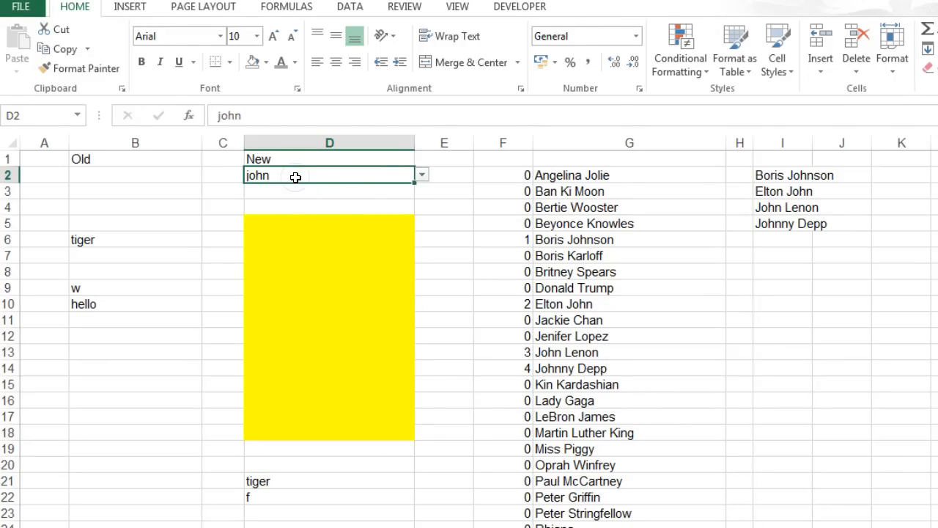
left_click(503, 175)
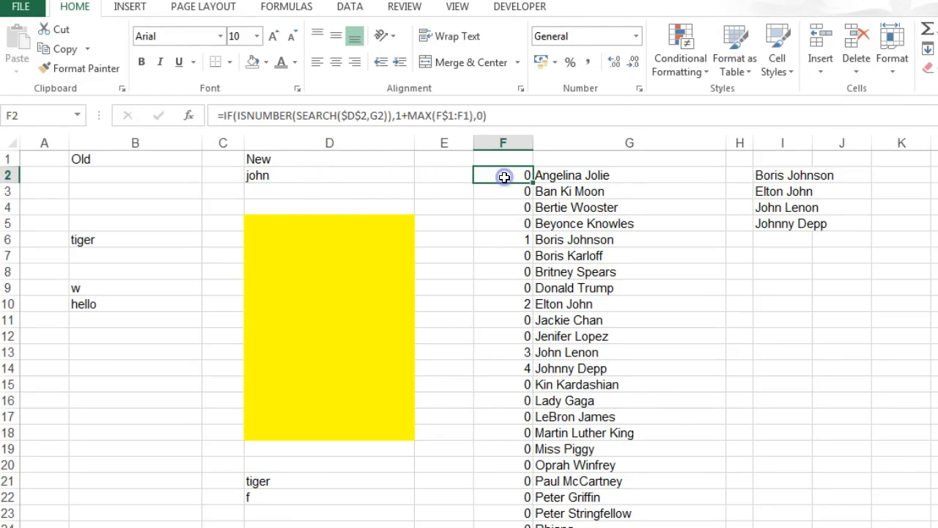
mouse_move(449, 178)
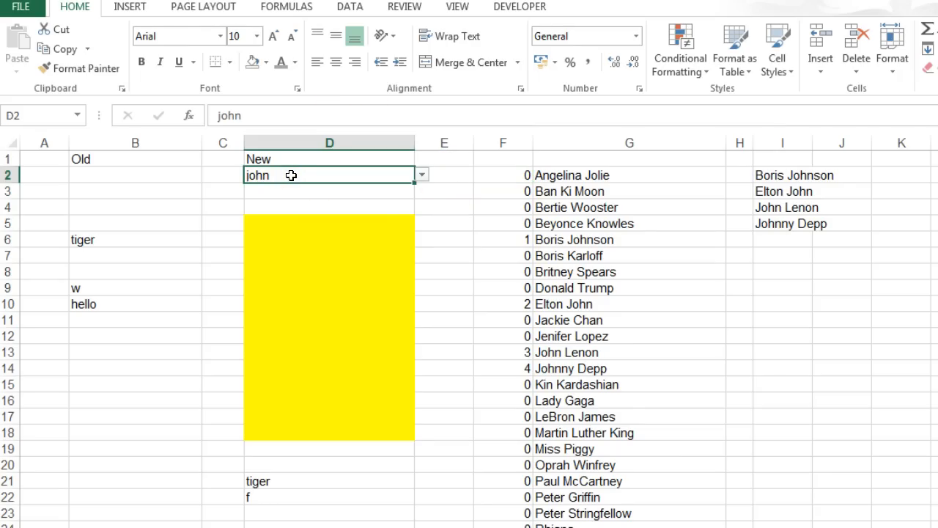
type("=cel")
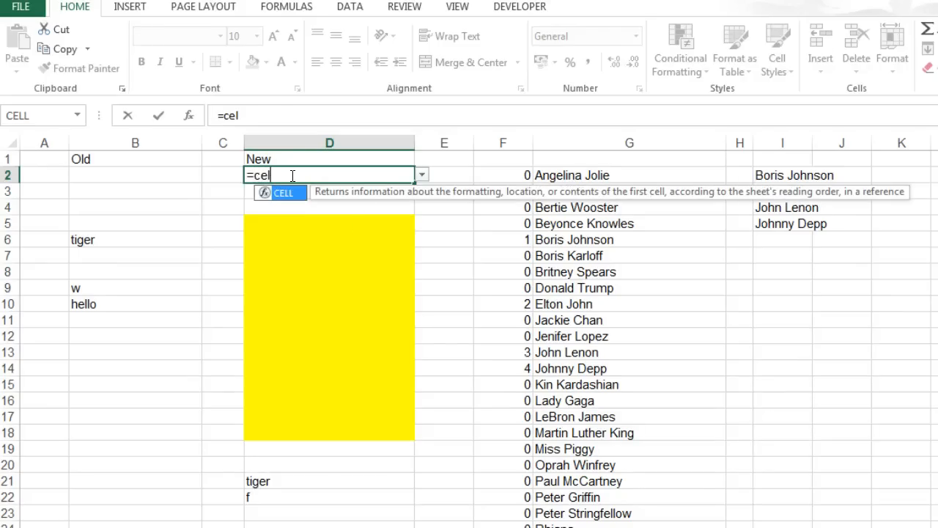
type("(")
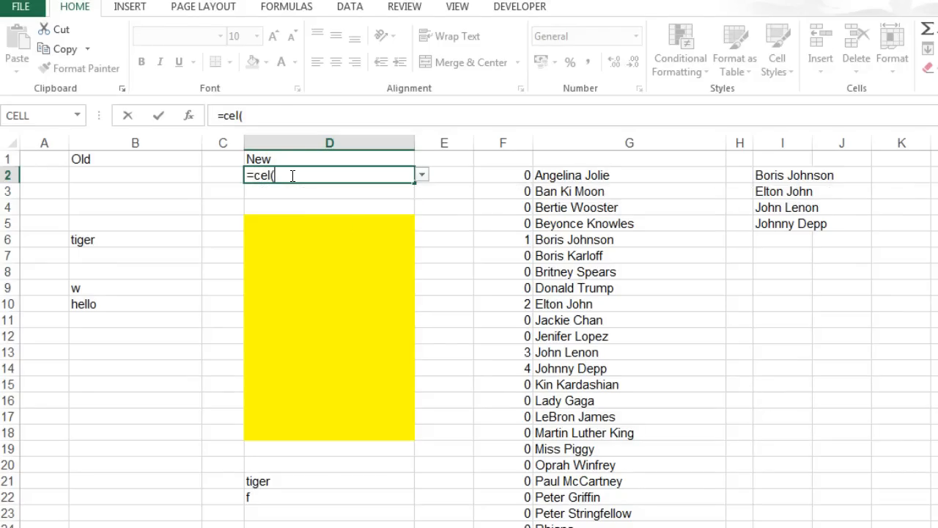
key("backspace")
type("l")
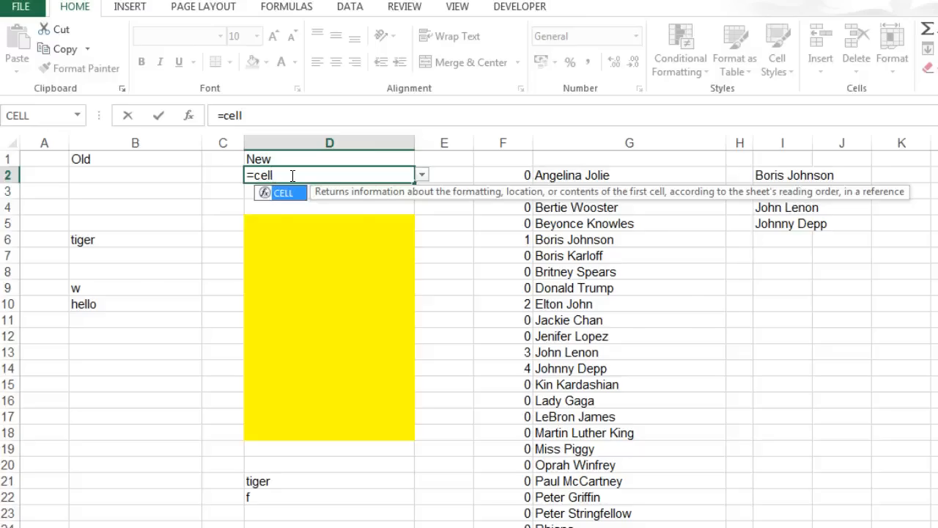
type("(")
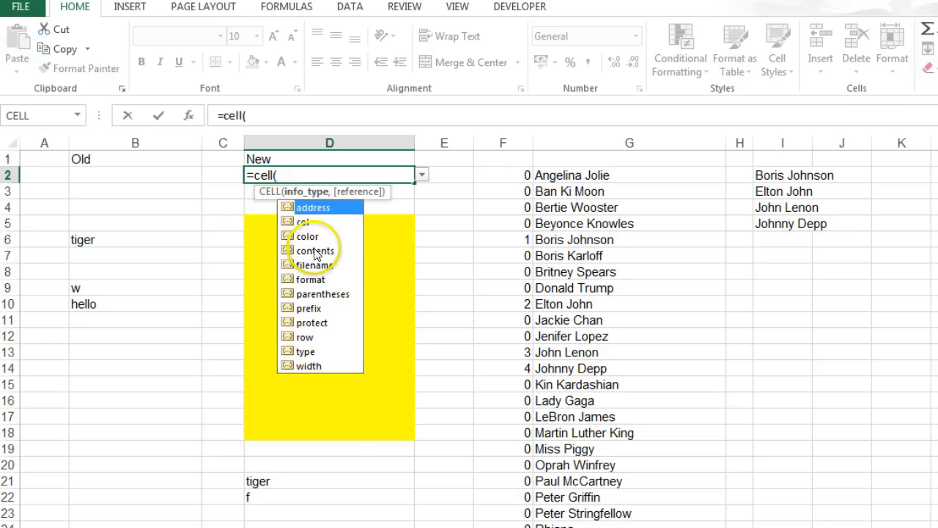
double_click(316, 250)
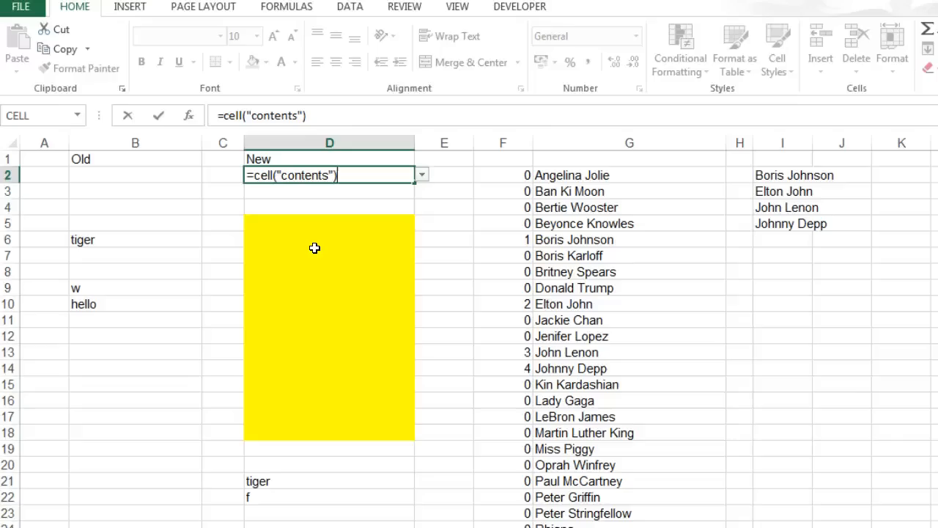
key("enter")
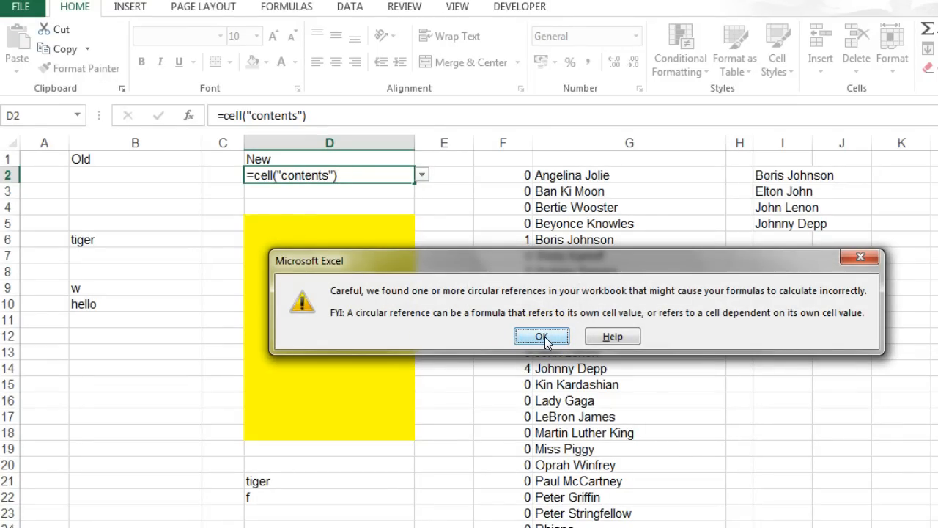
- Dismiss the circular warning and enter w, then tiger, to get Tiger Woods and Tony the Tiger
left_click(542, 336)
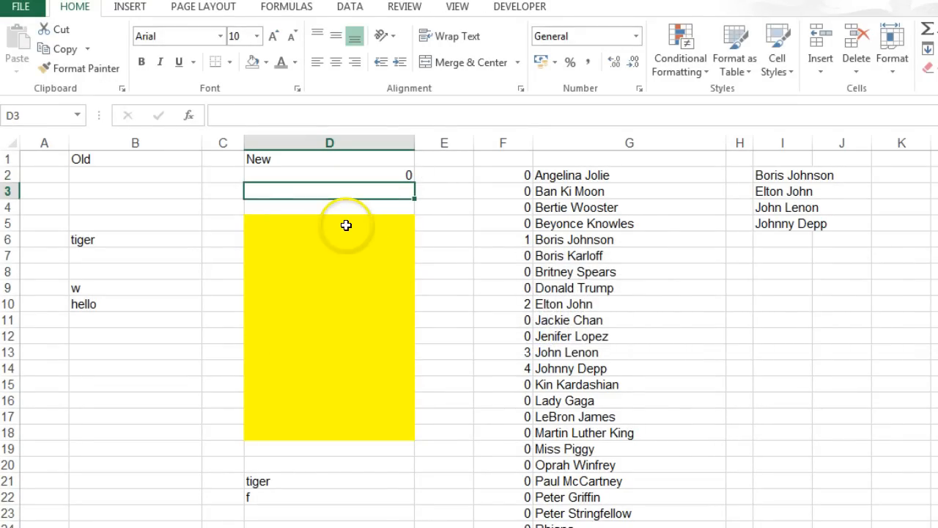
left_click(329, 224)
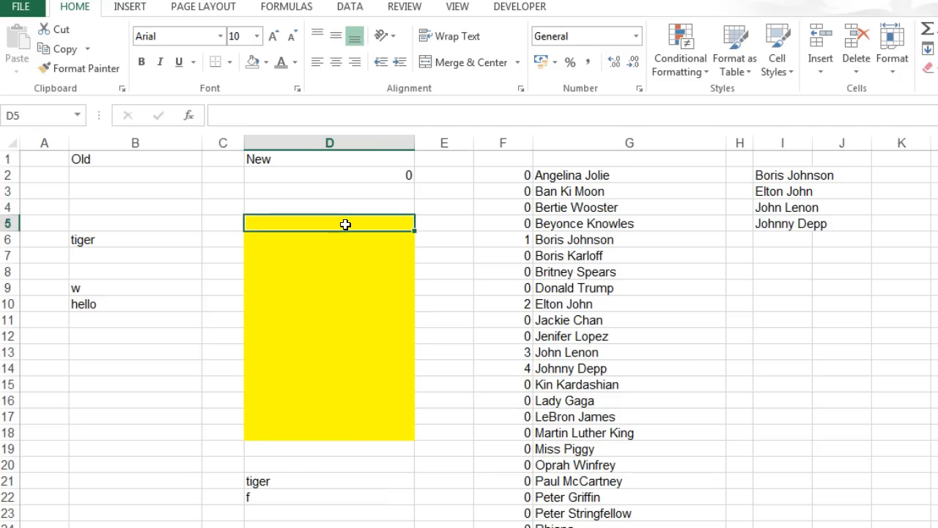
type("w")
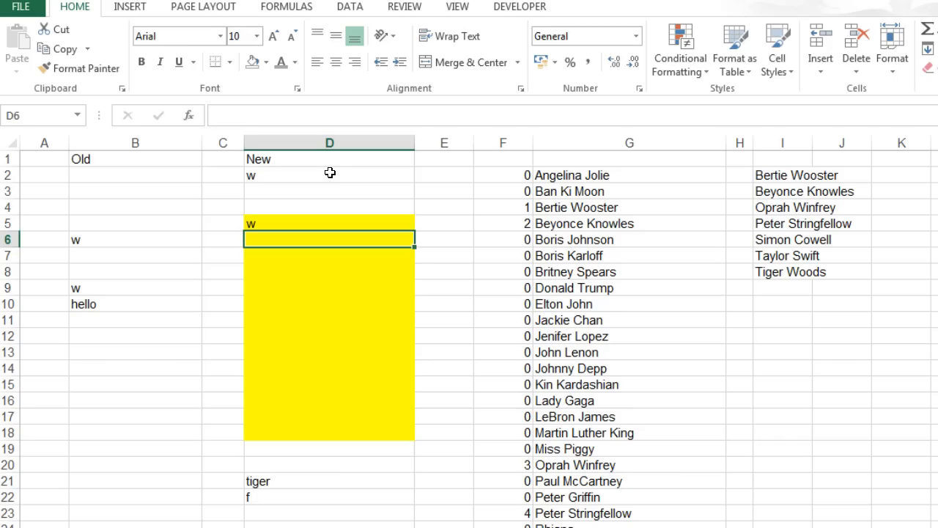
left_click(329, 175)
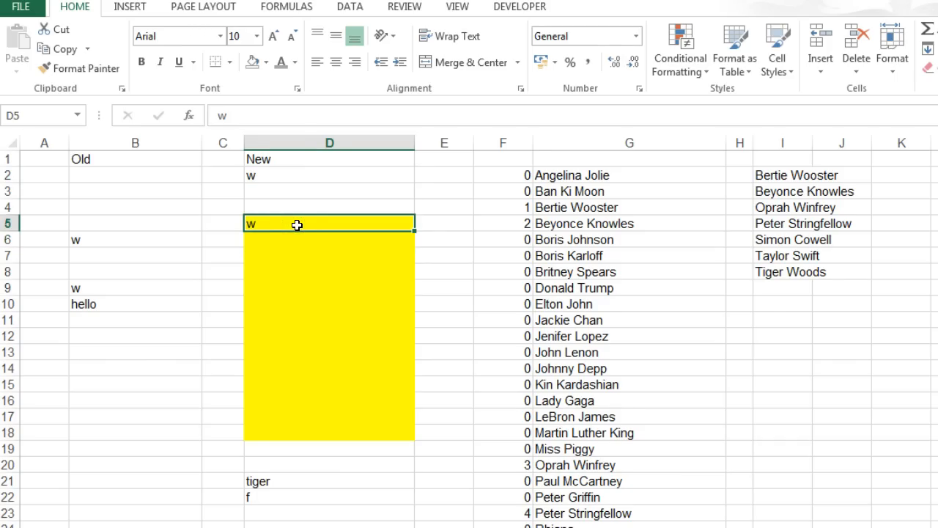
type("tiger")
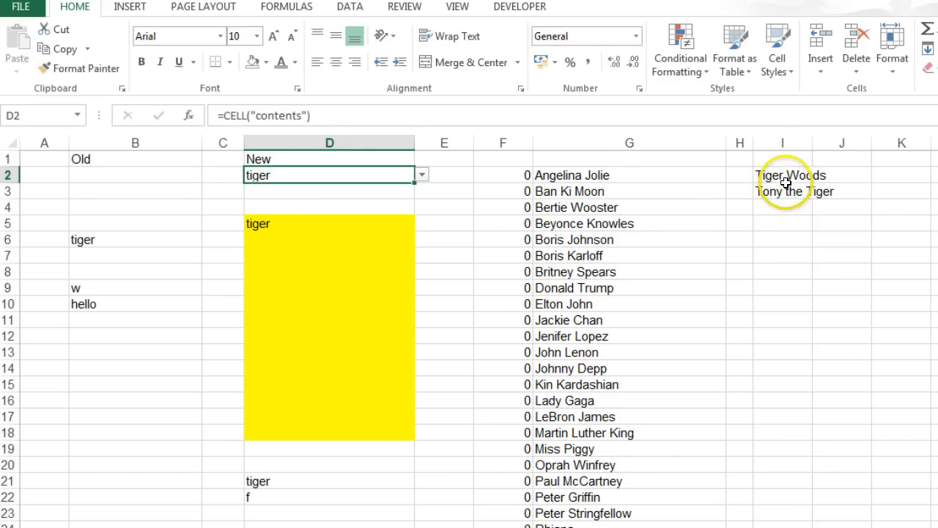
mouse_move(755, 264)
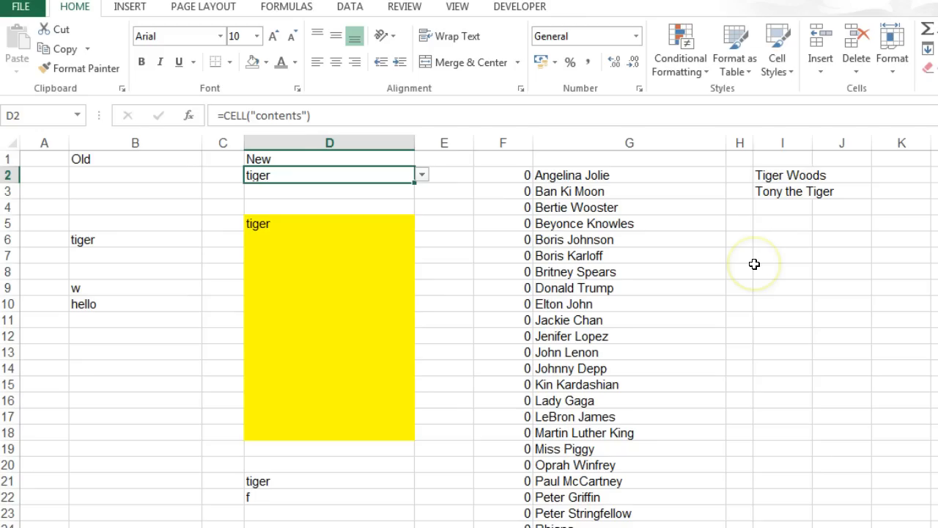
left_click(329, 223)
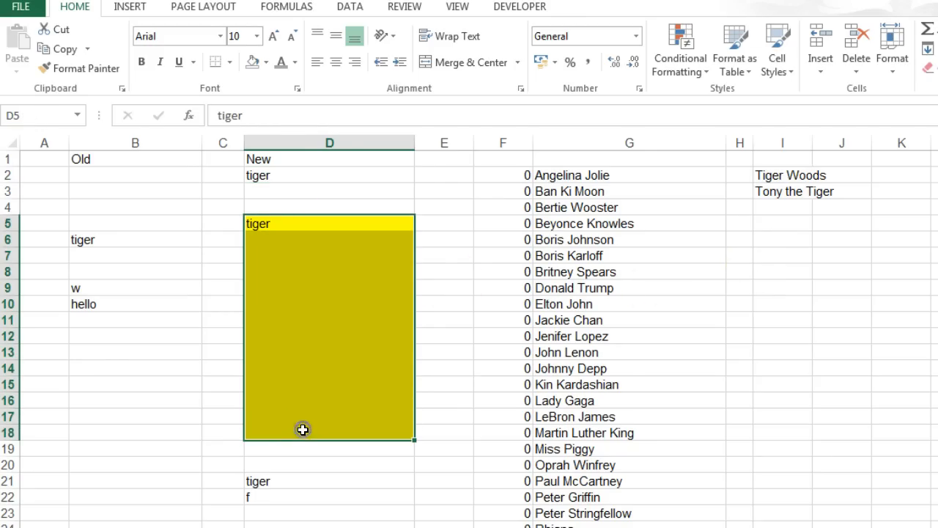
- Give D5:D18 List data validation with source =$I$2:$I$11
left_click(350, 6)
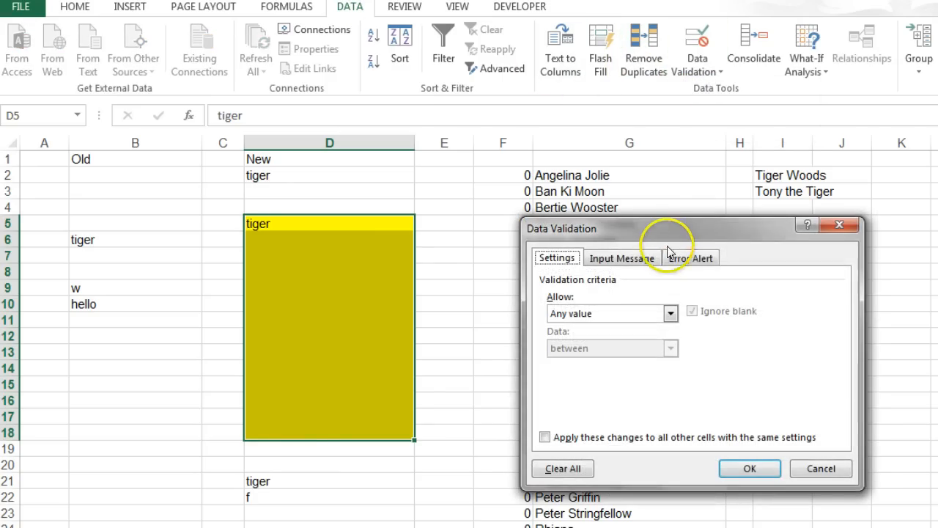
left_click(669, 313)
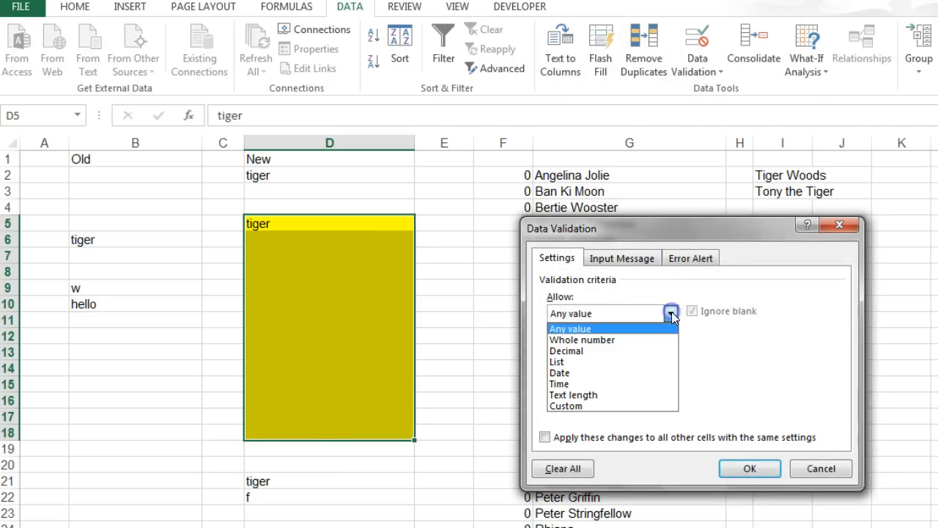
left_click(557, 361)
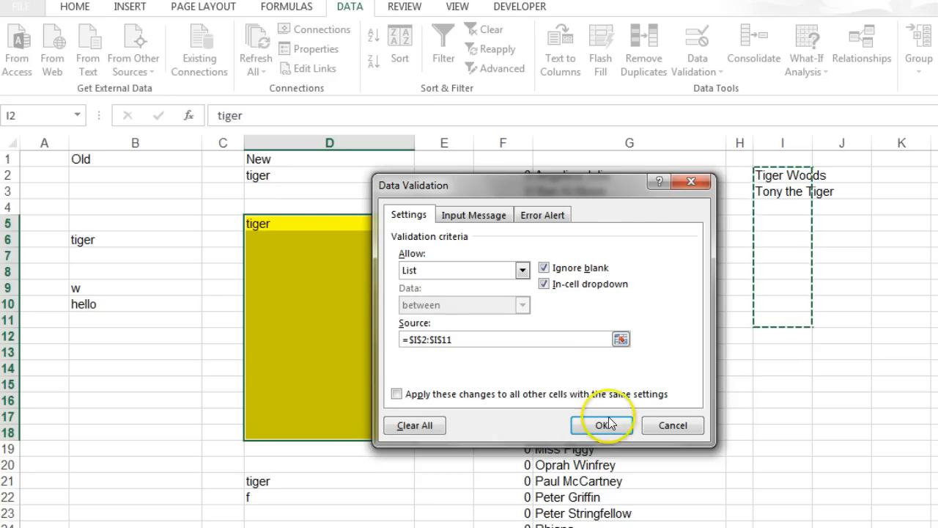
left_click(601, 426)
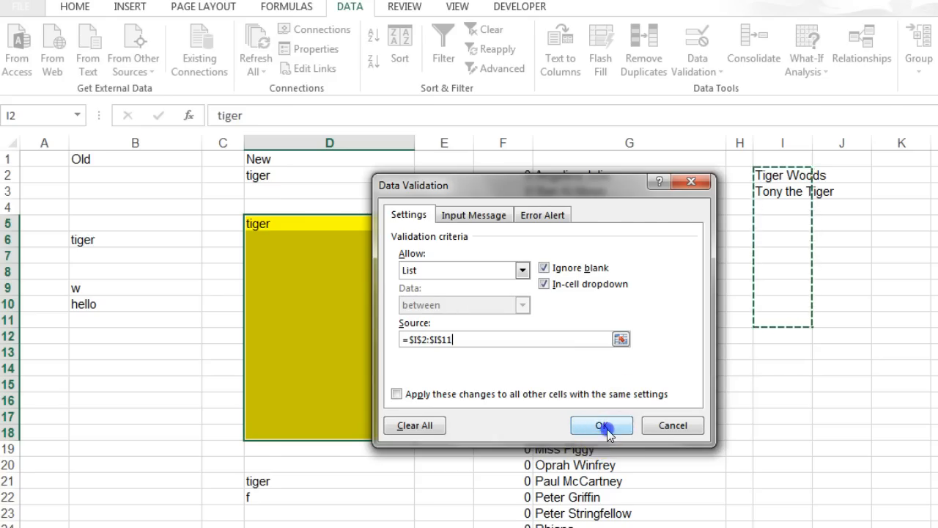
left_click(601, 426)
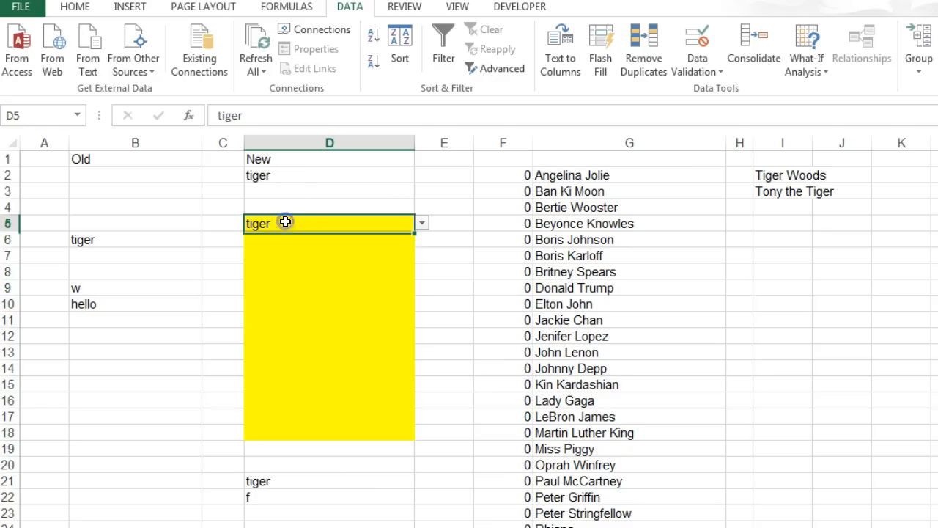
- Search john in D5 and pick Elton John from the dropdown
type("j")
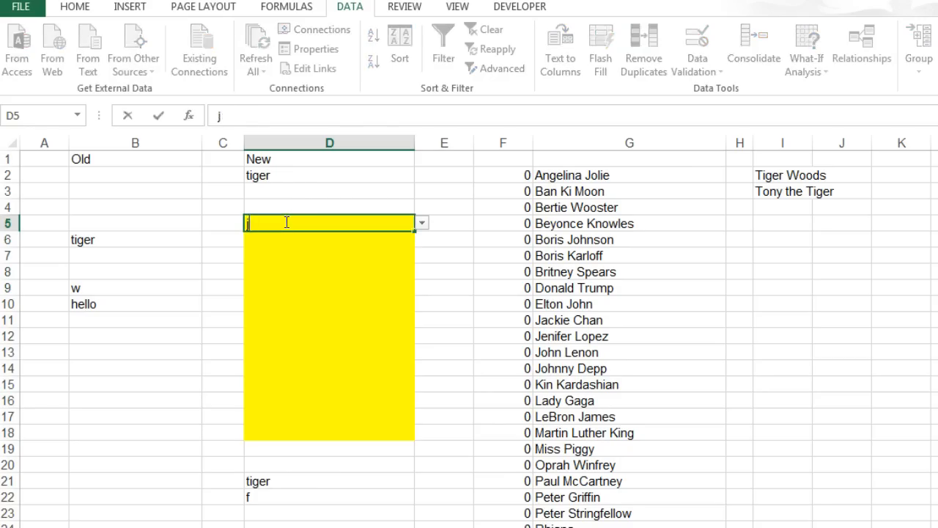
type("ohn")
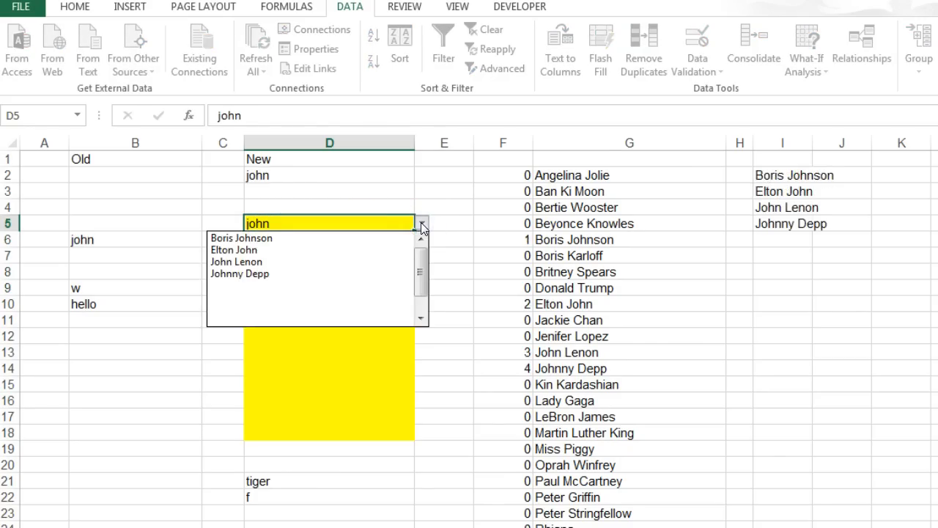
mouse_move(284, 273)
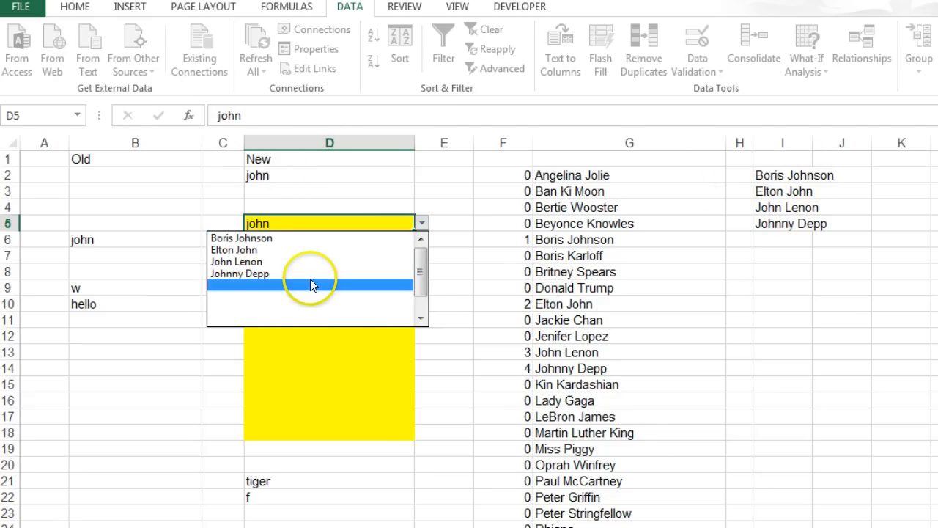
left_click(234, 249)
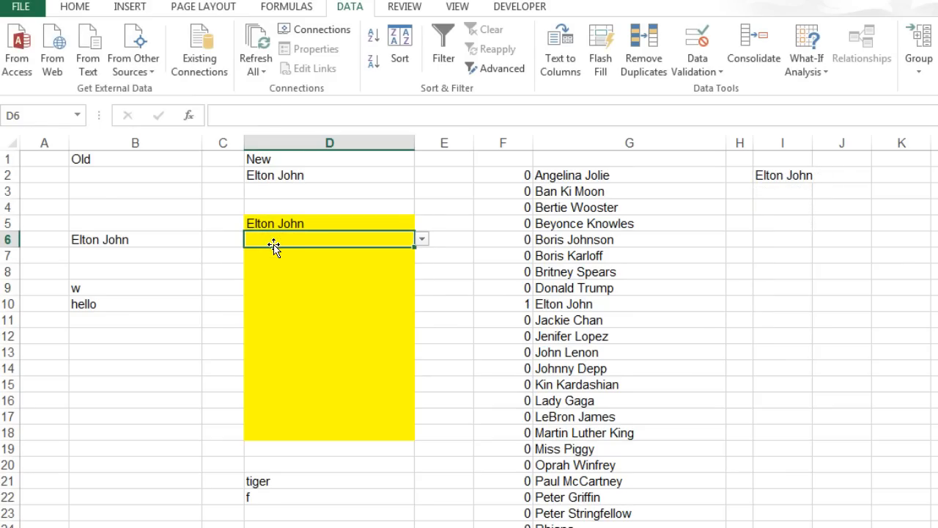
- Search chan for Jackie Chan in D6, then ti for Tiger Woods in D7
type("chan")
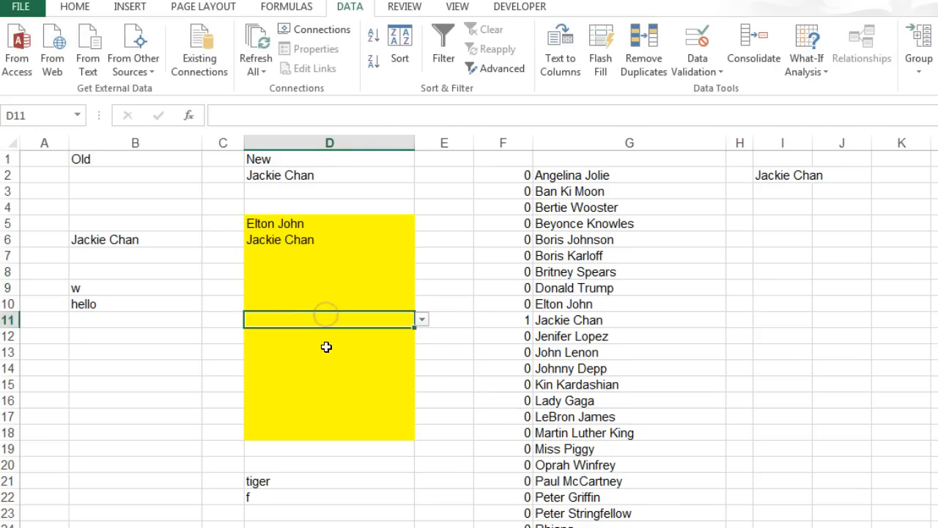
left_click(303, 254)
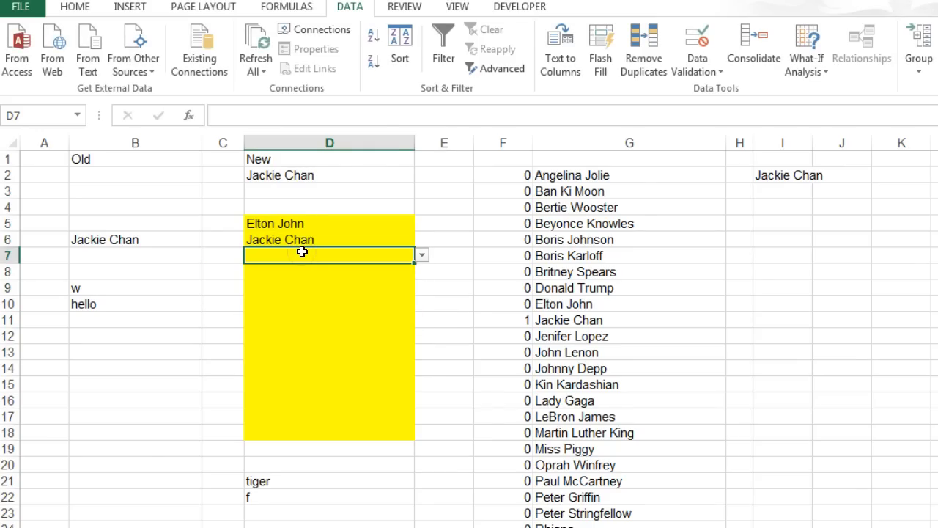
type("tiger")
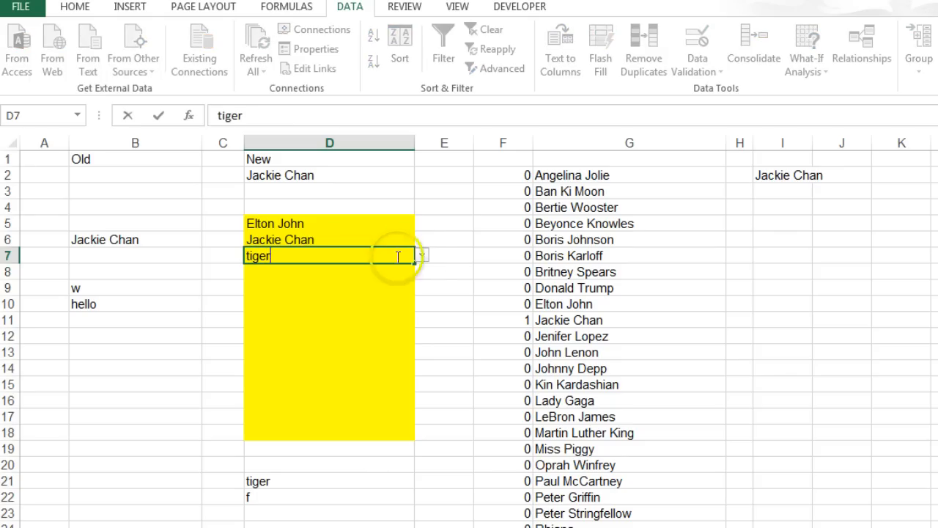
left_click(420, 255)
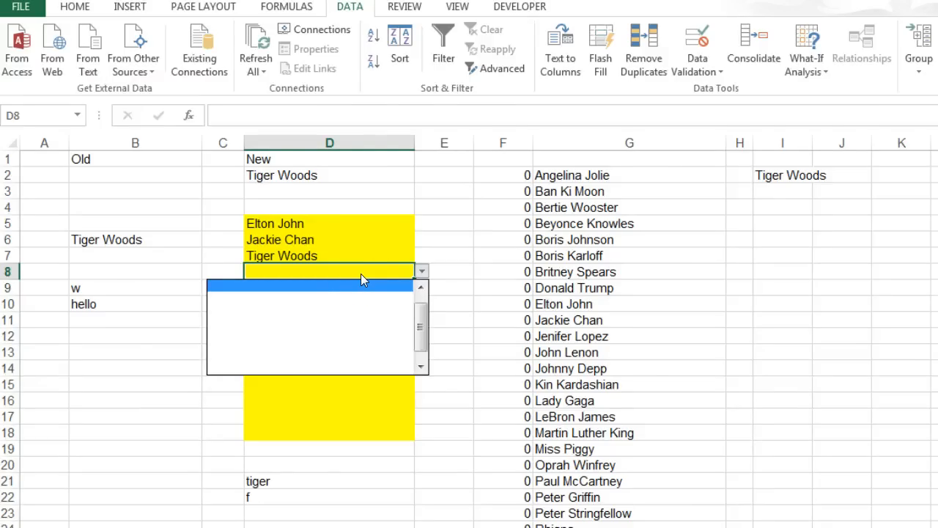
mouse_move(332, 278)
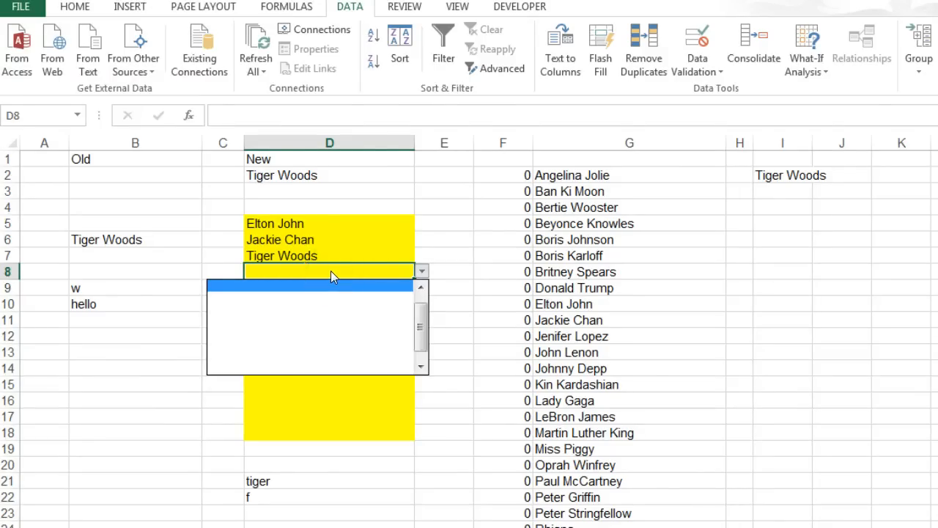
left_click(330, 271)
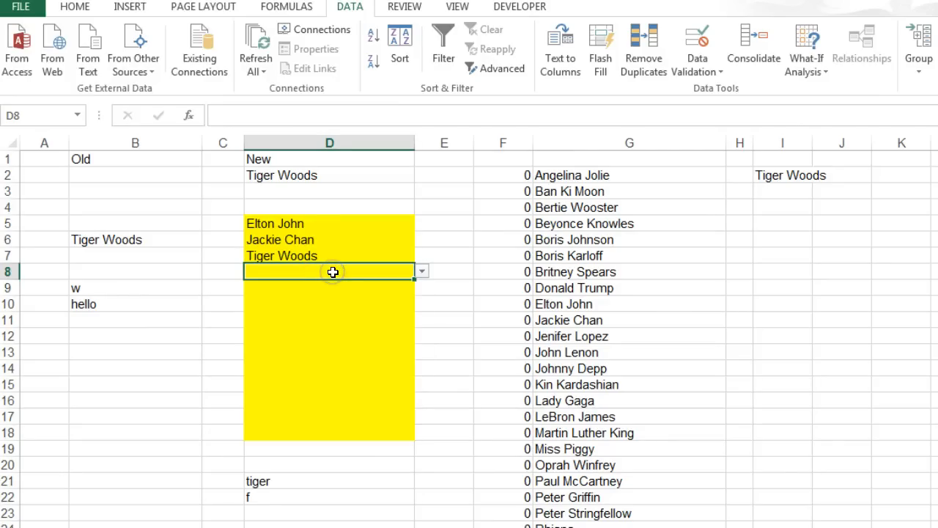
mouse_move(379, 254)
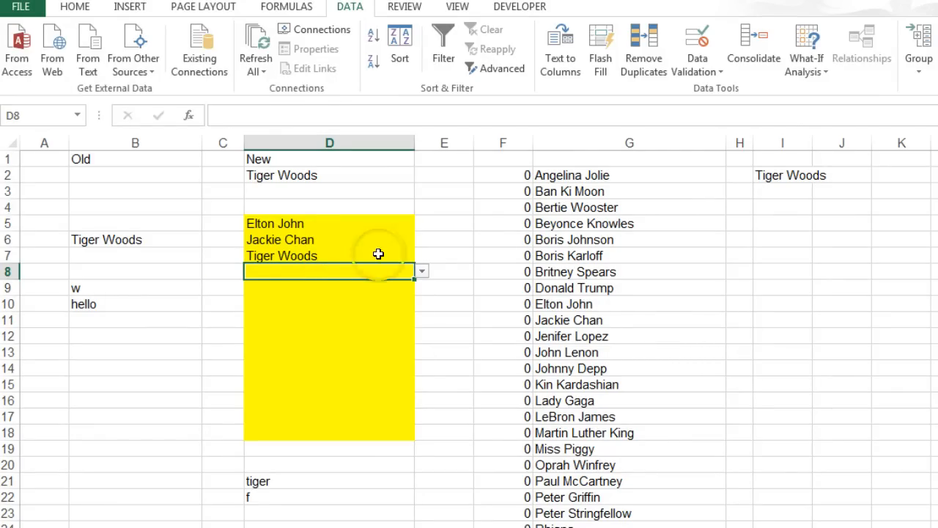
- Set input message title 'Type part of the name' and message 'Then use the dropdown handle'
left_click(697, 66)
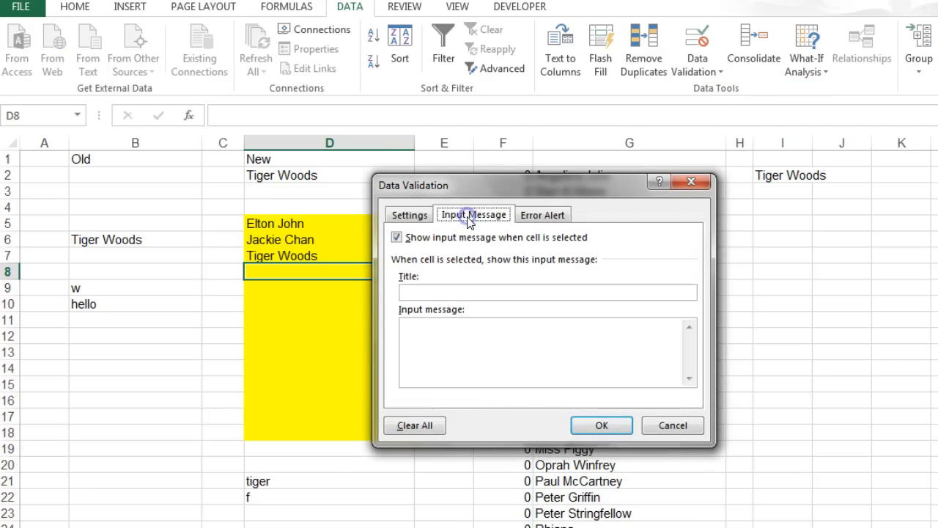
type("Type")
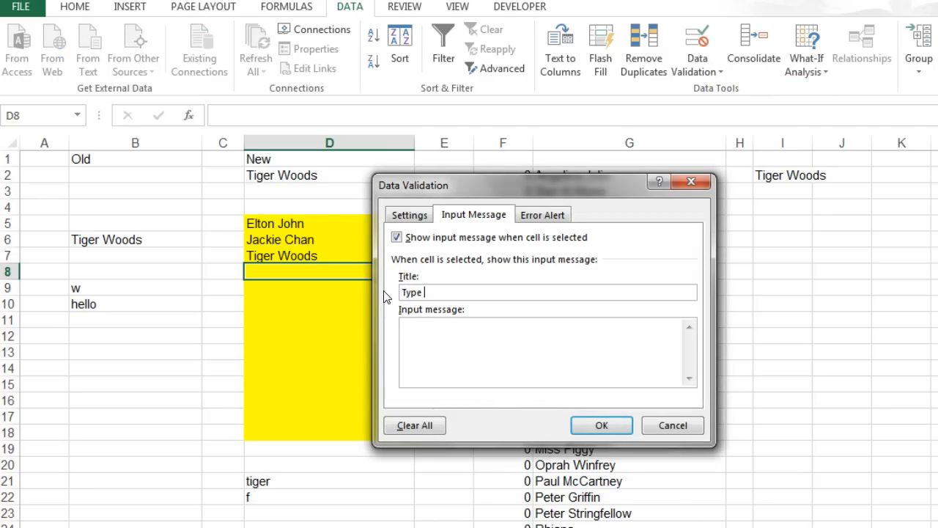
type("part of the name")
left_click(548, 351)
type("Then use the")
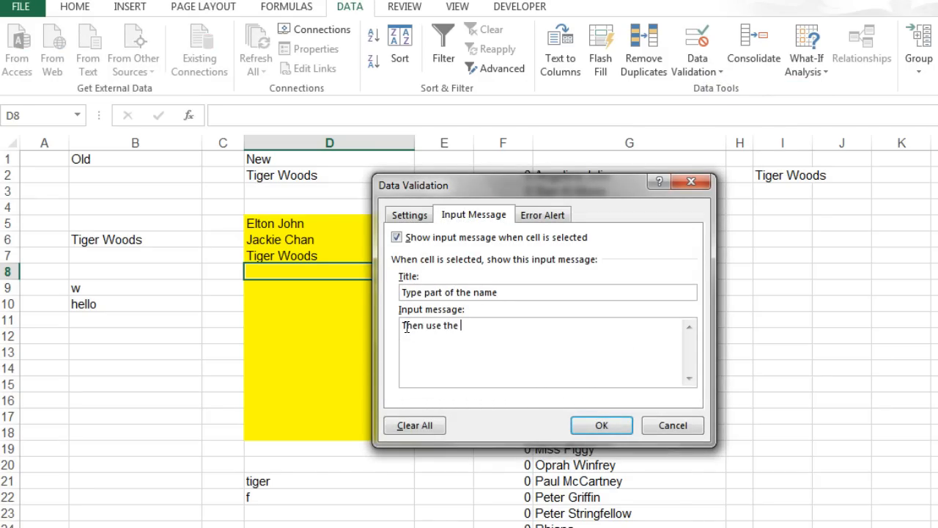
type("dropdown")
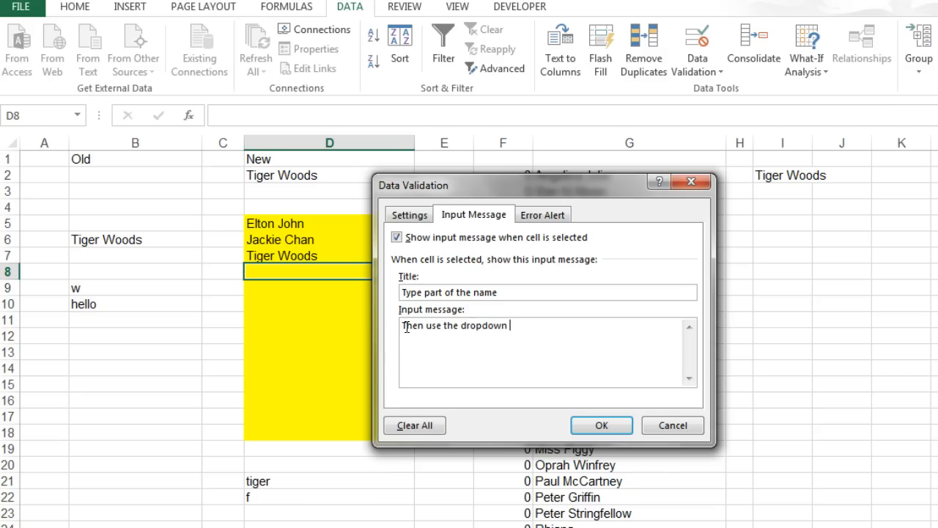
type("handle")
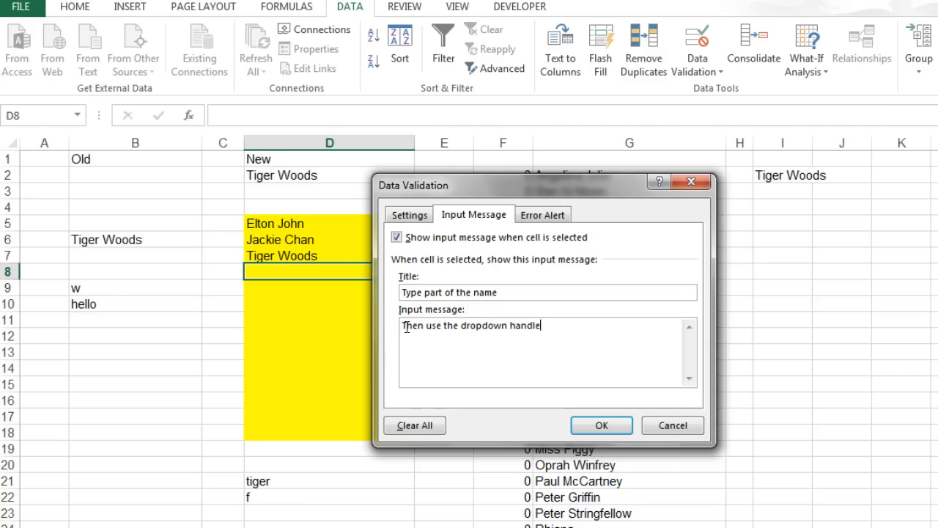
left_click(602, 425)
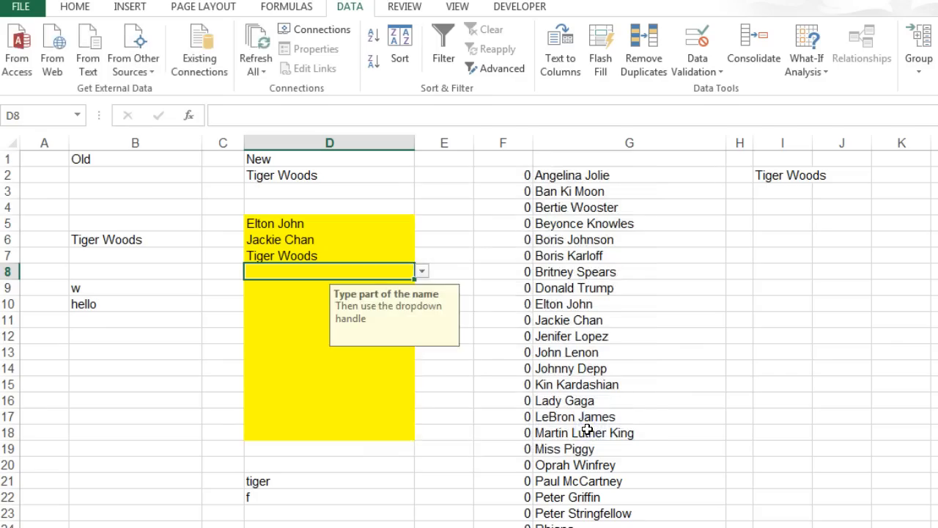
mouse_move(461, 357)
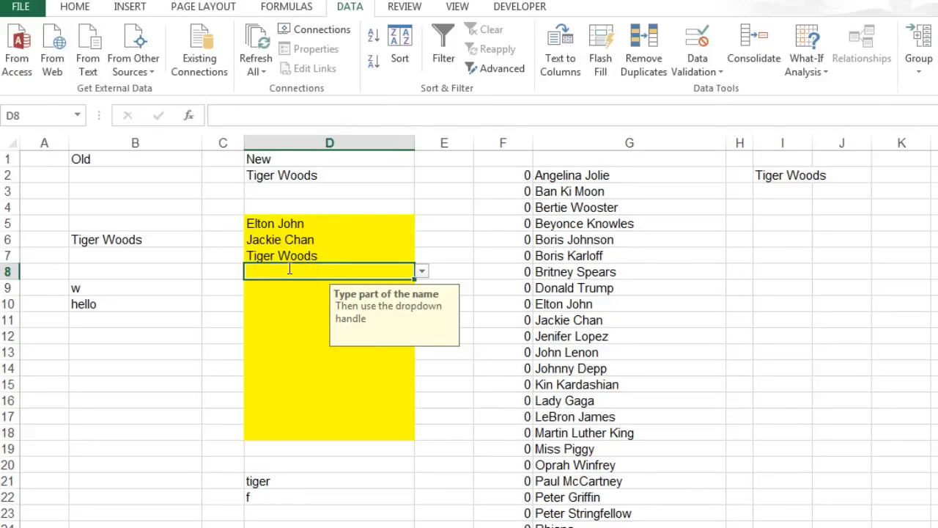
- Type the partial name 'tr' into prompted cell D8
type("tr")
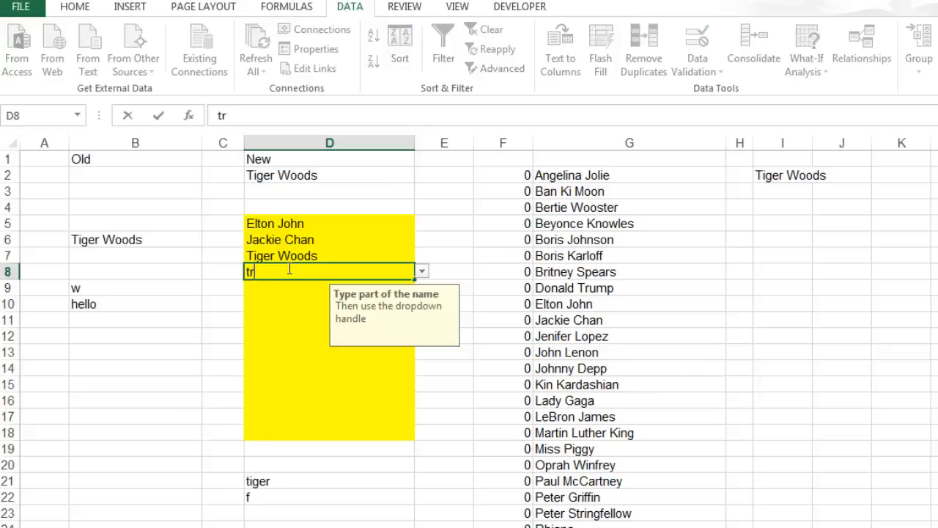